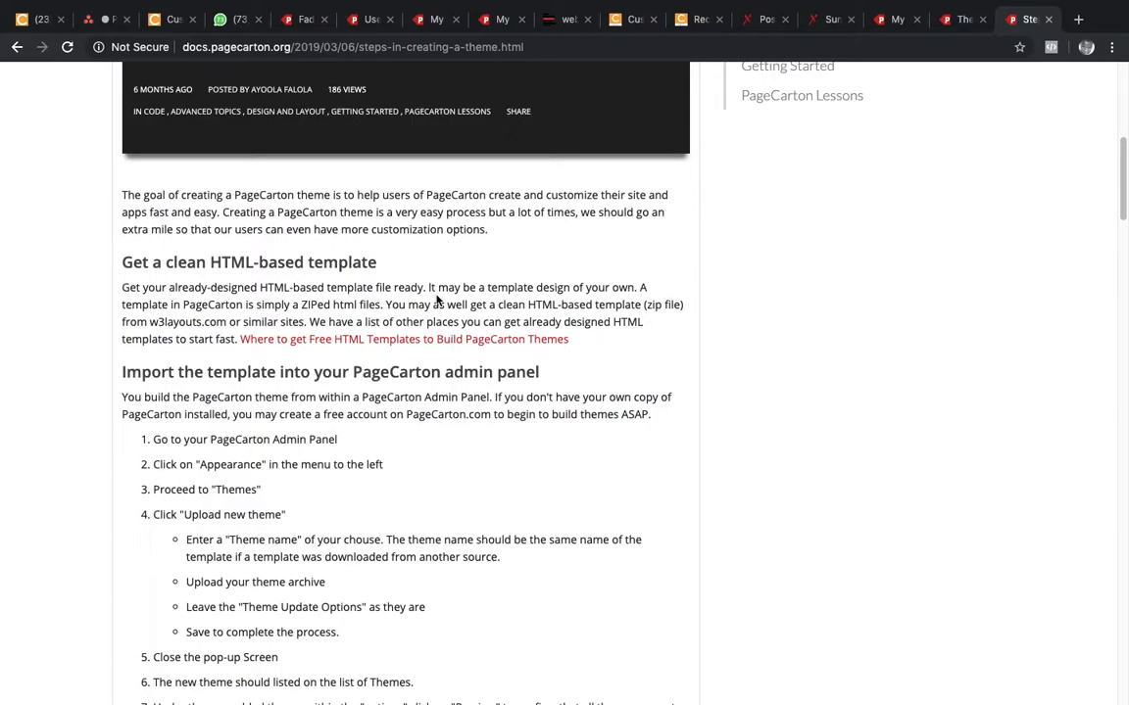
mouse_move(401, 339)
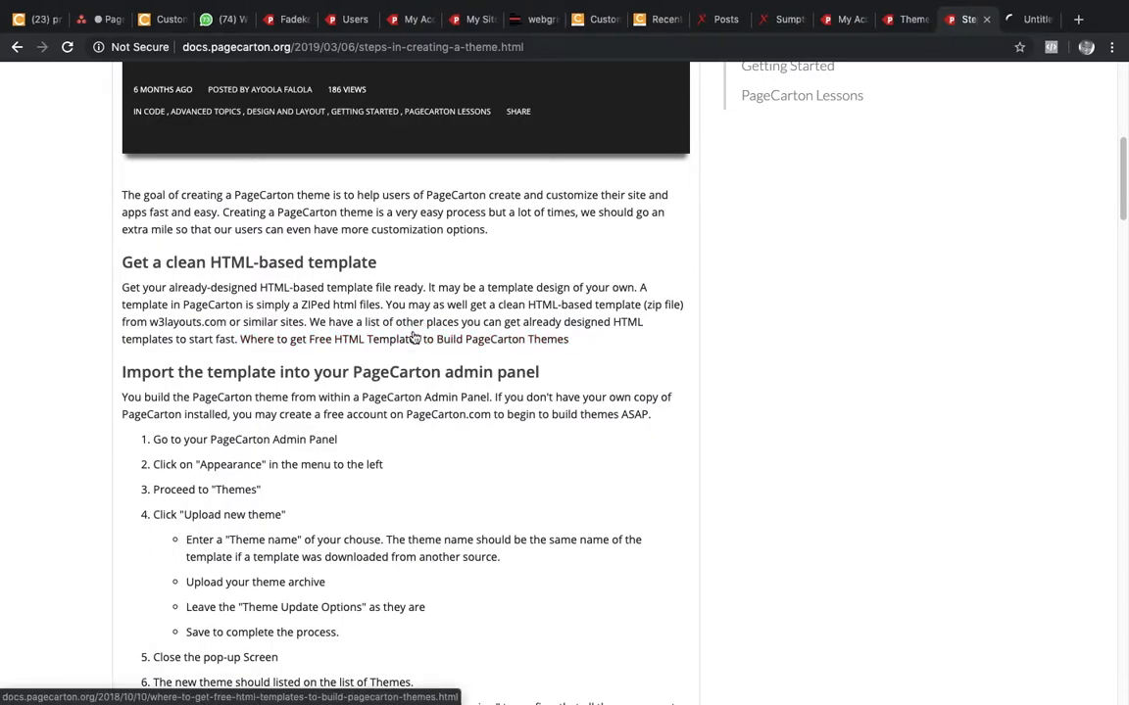
Open the 'Where to get Free HTML Templates' article and scroll to its numbered list of sites.
left_click(1028, 19)
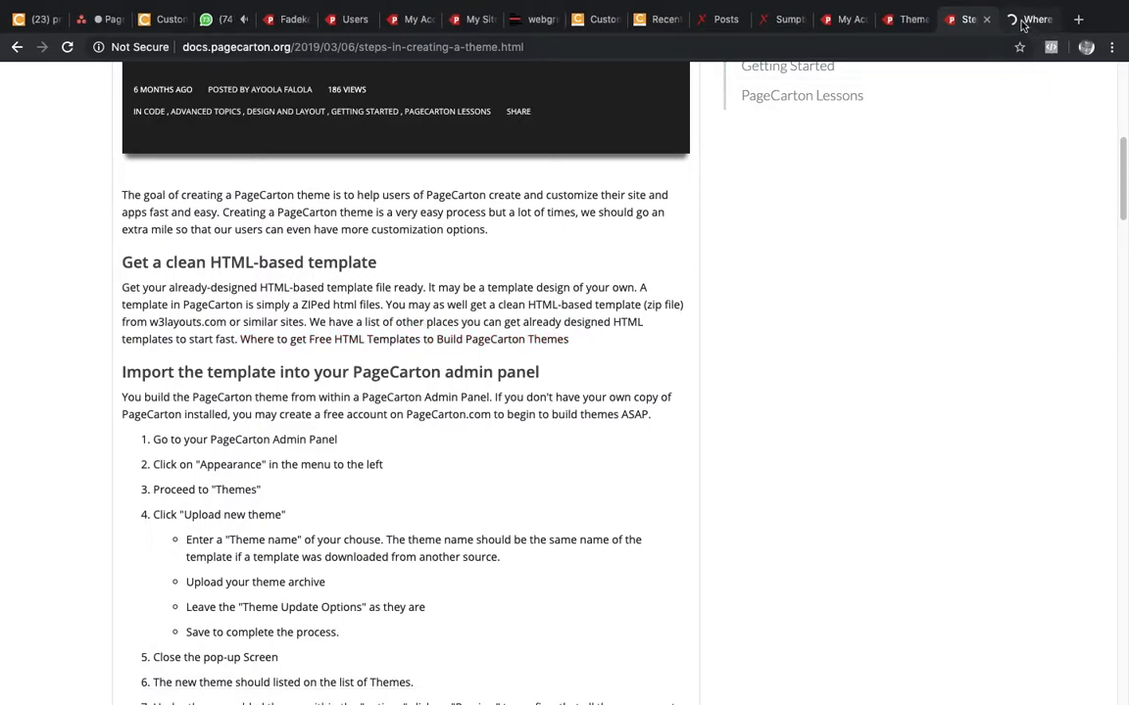
left_click(1029, 19)
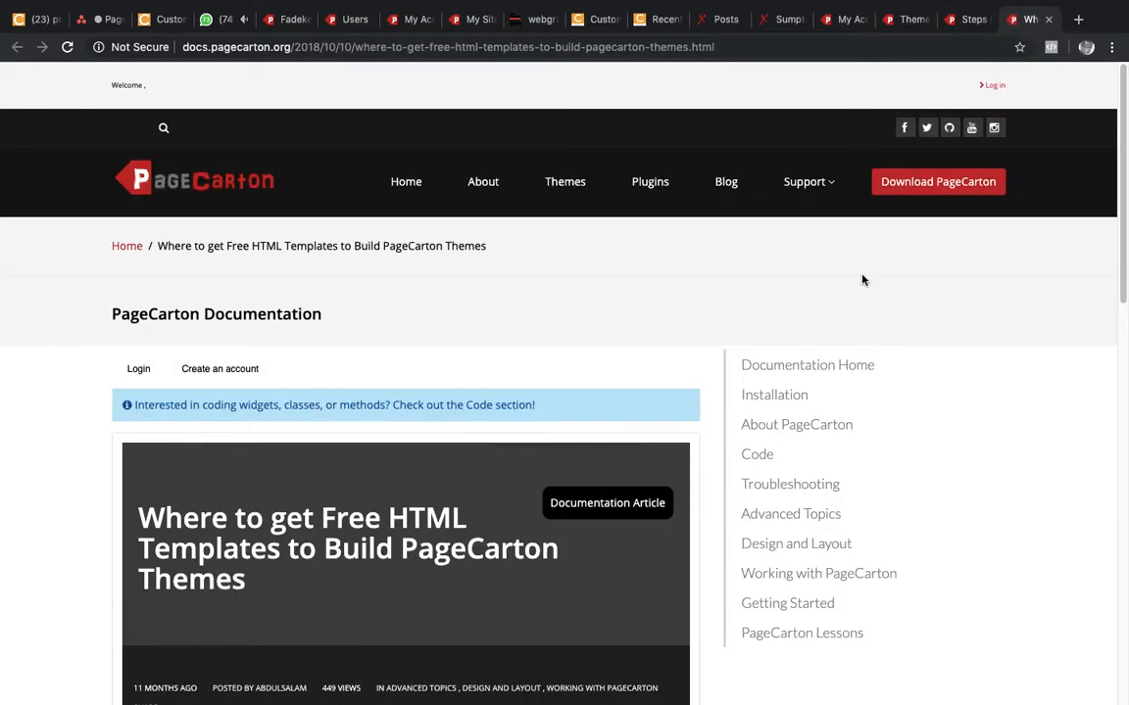
scroll("down", 3)
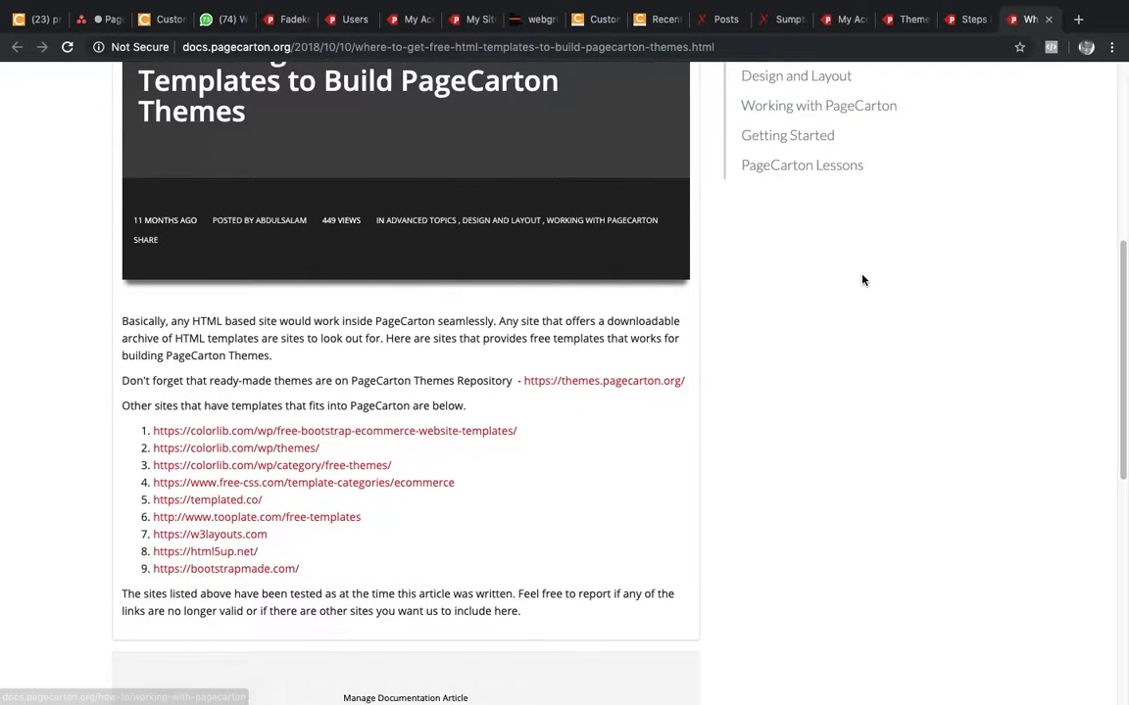
scroll("down", 3)
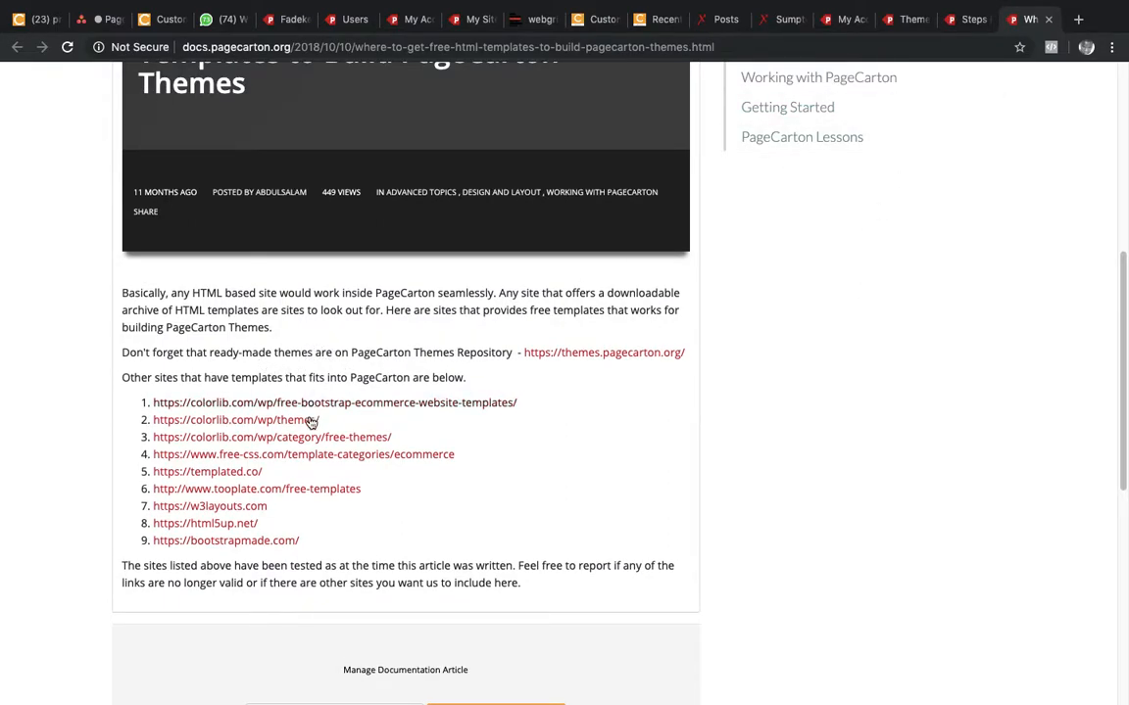
mouse_move(278, 447)
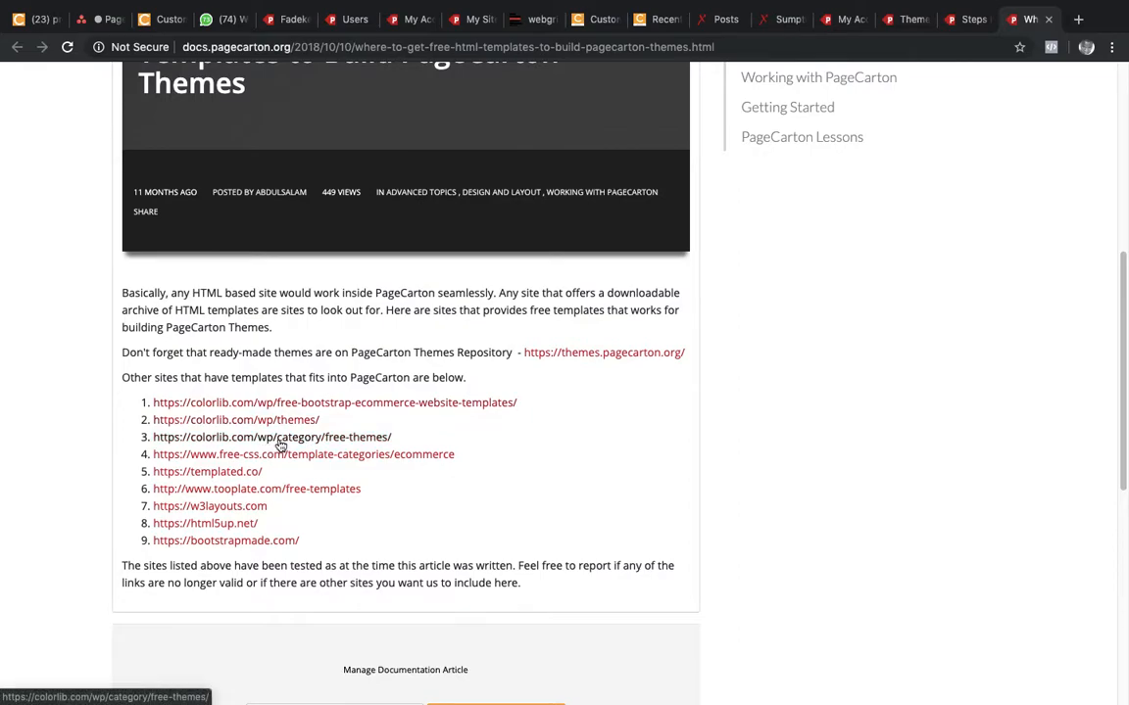
mouse_move(288, 454)
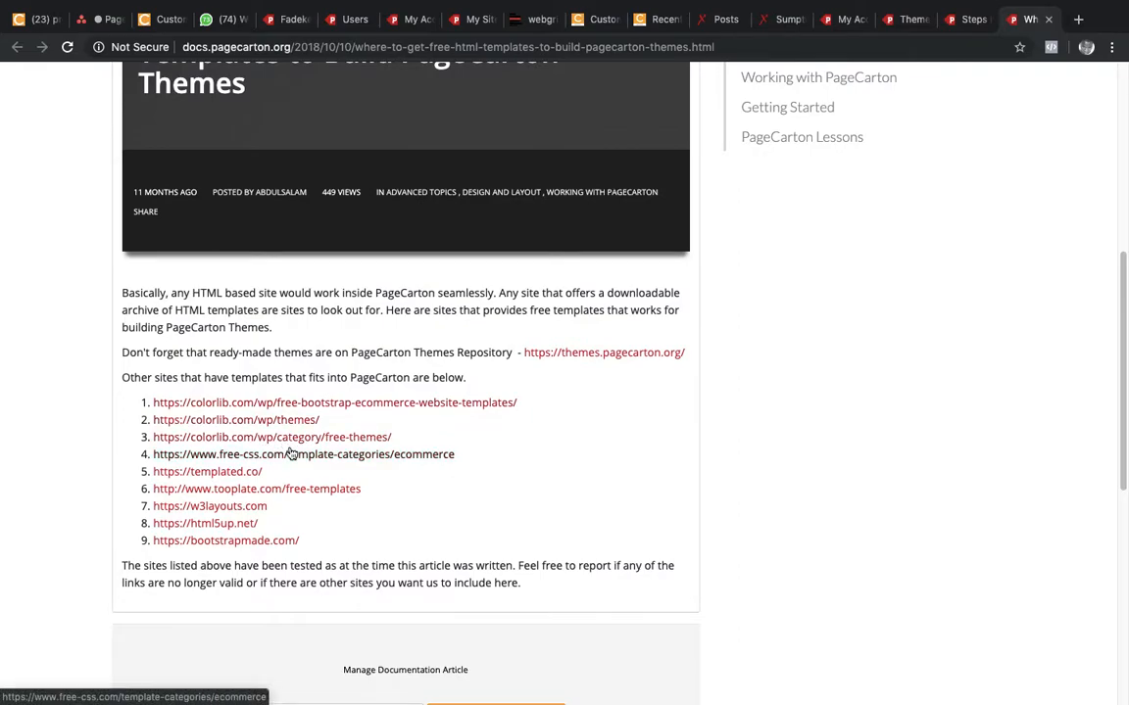
mouse_move(273, 472)
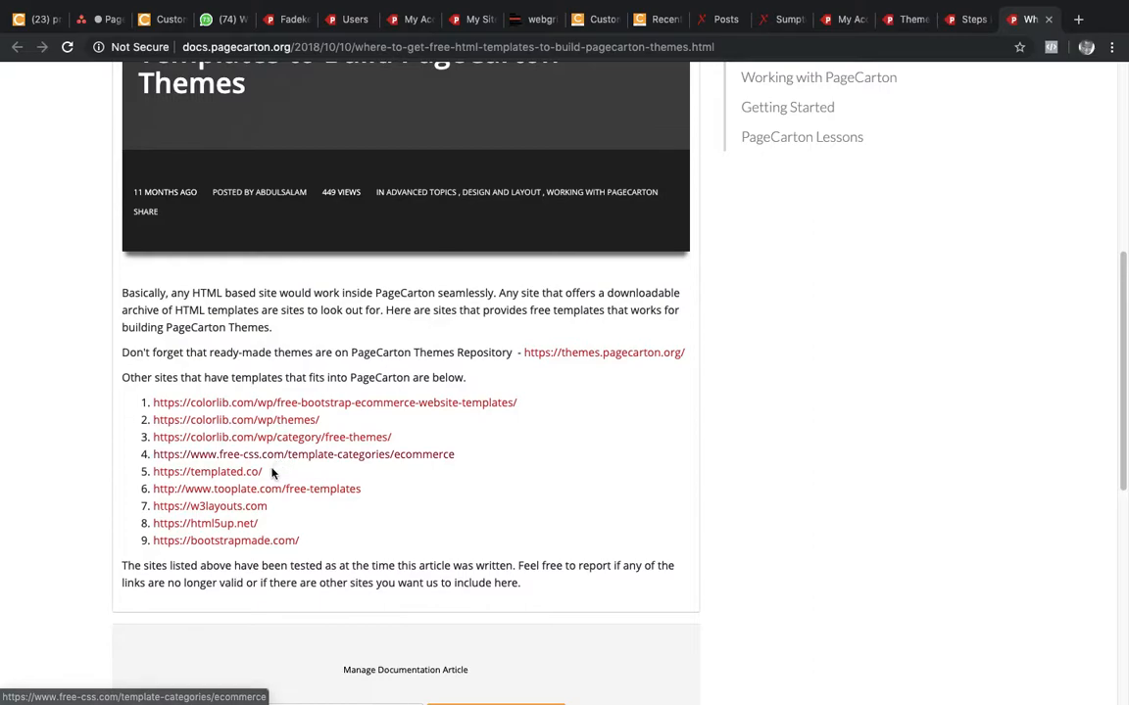
mouse_move(205, 523)
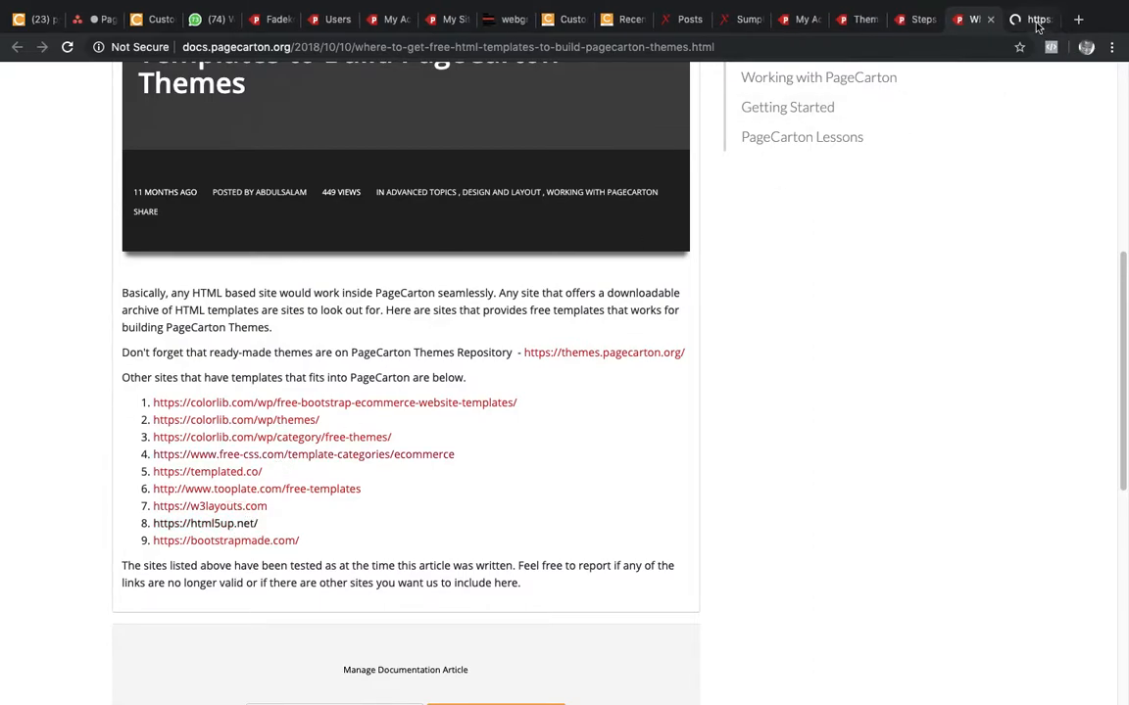
Open html5up.net and browse its gallery (Paradigm Shift, Massively, Ethereal, Story, Editorial, Stellar).
left_click(203, 521)
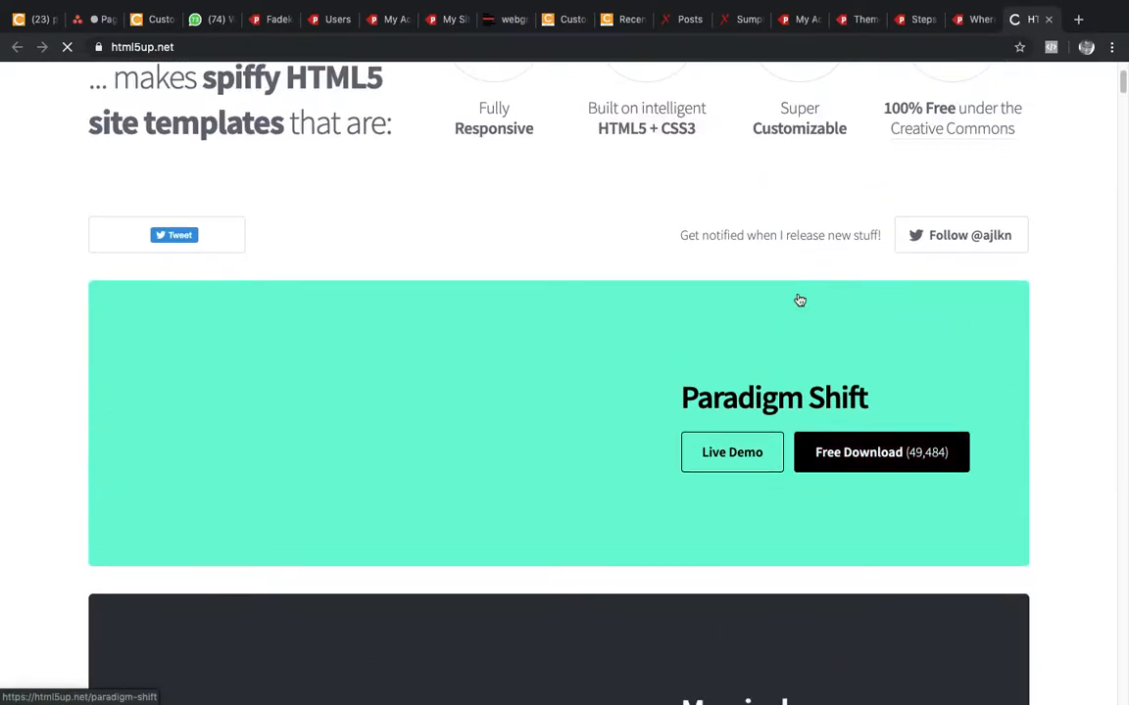
scroll("down", 3)
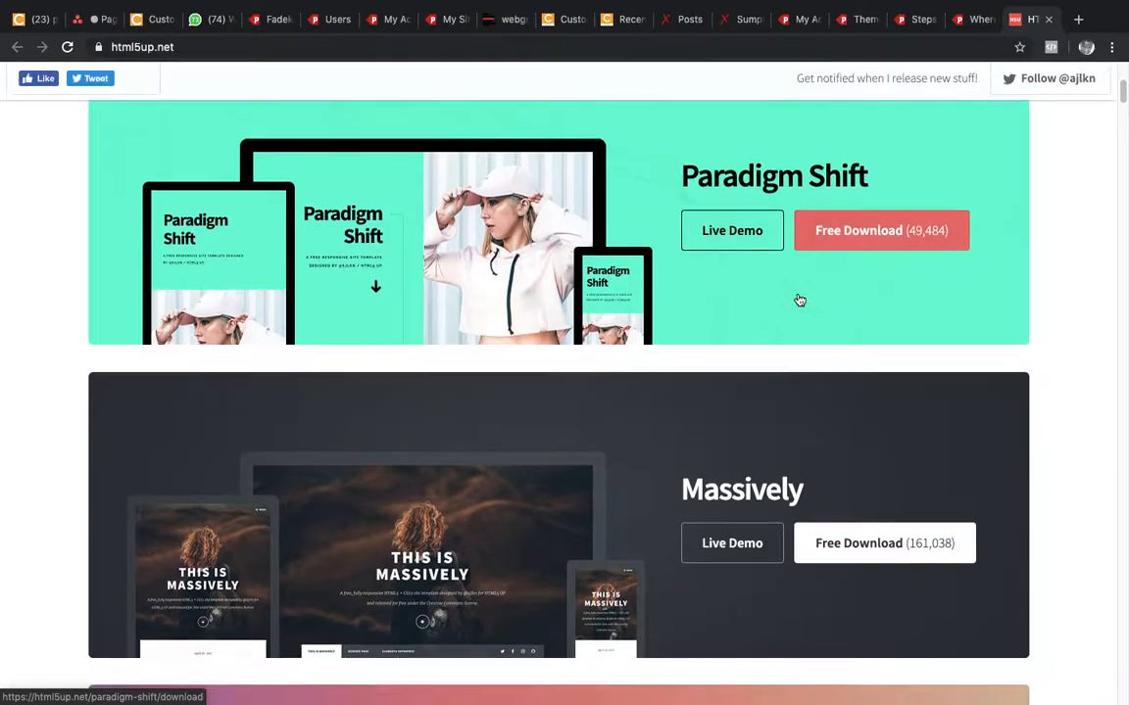
scroll("down", 3)
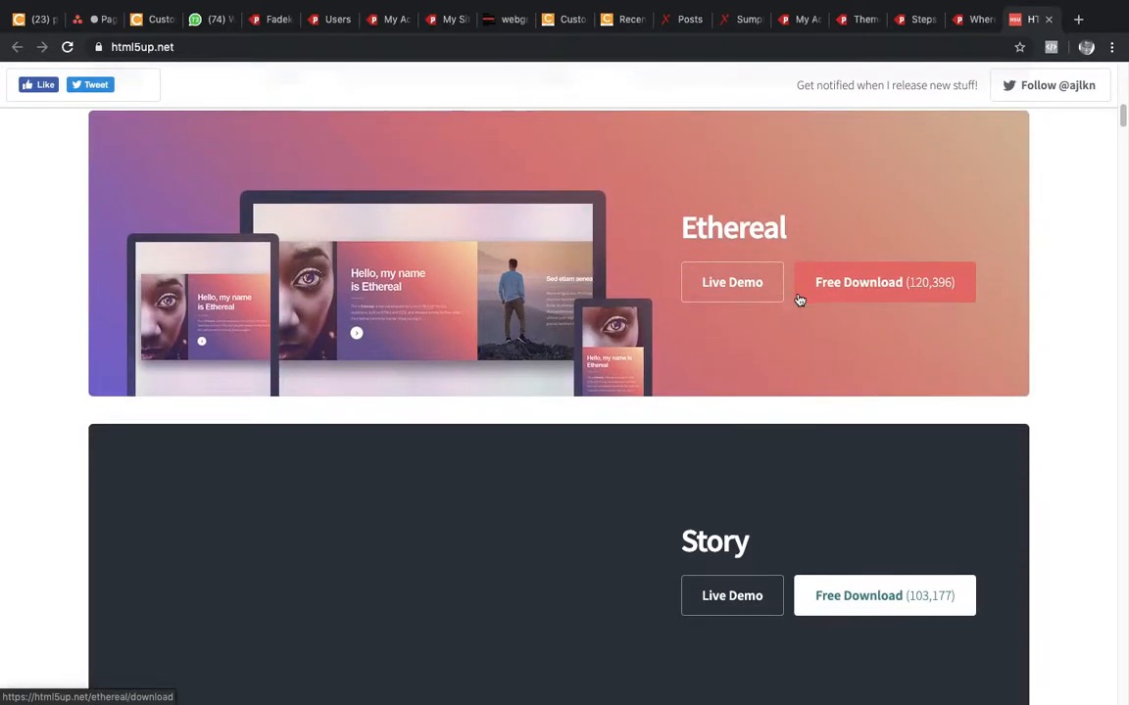
scroll("down", 3)
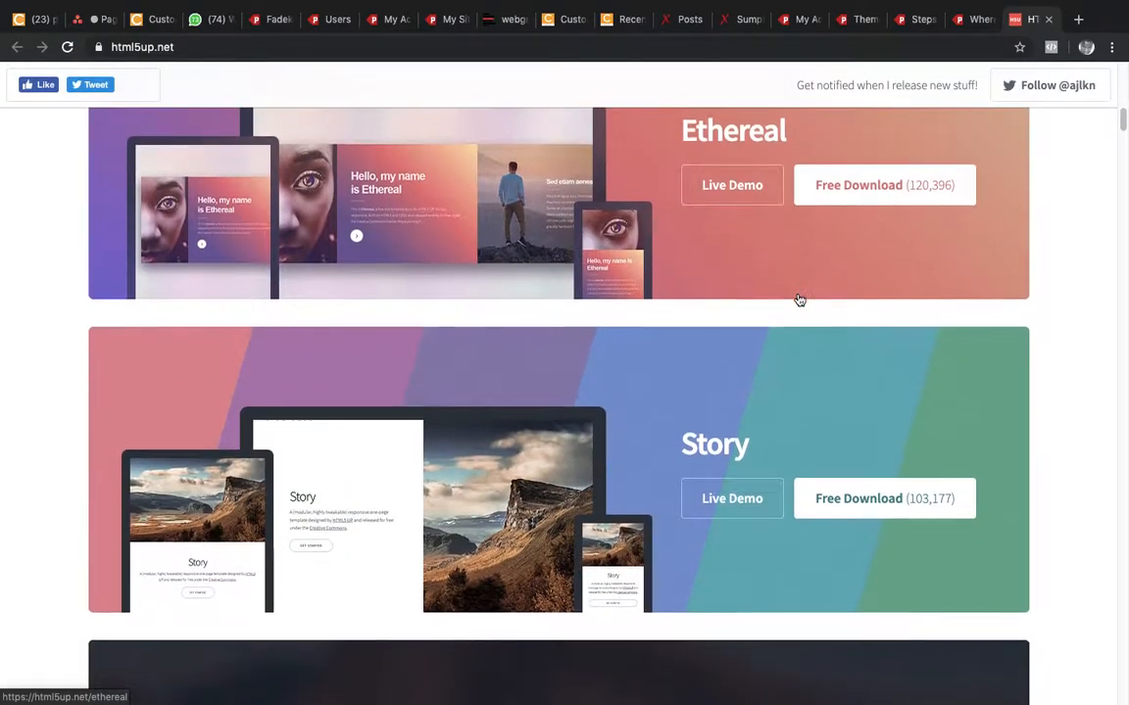
scroll("down", 3)
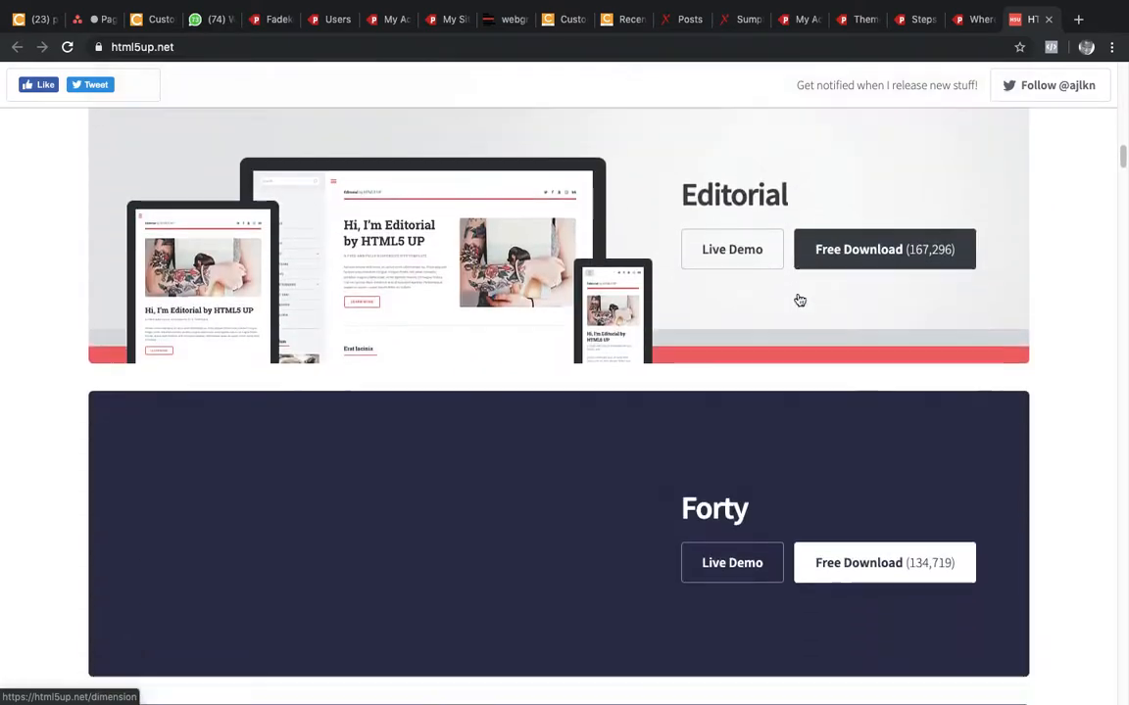
scroll("down", 3)
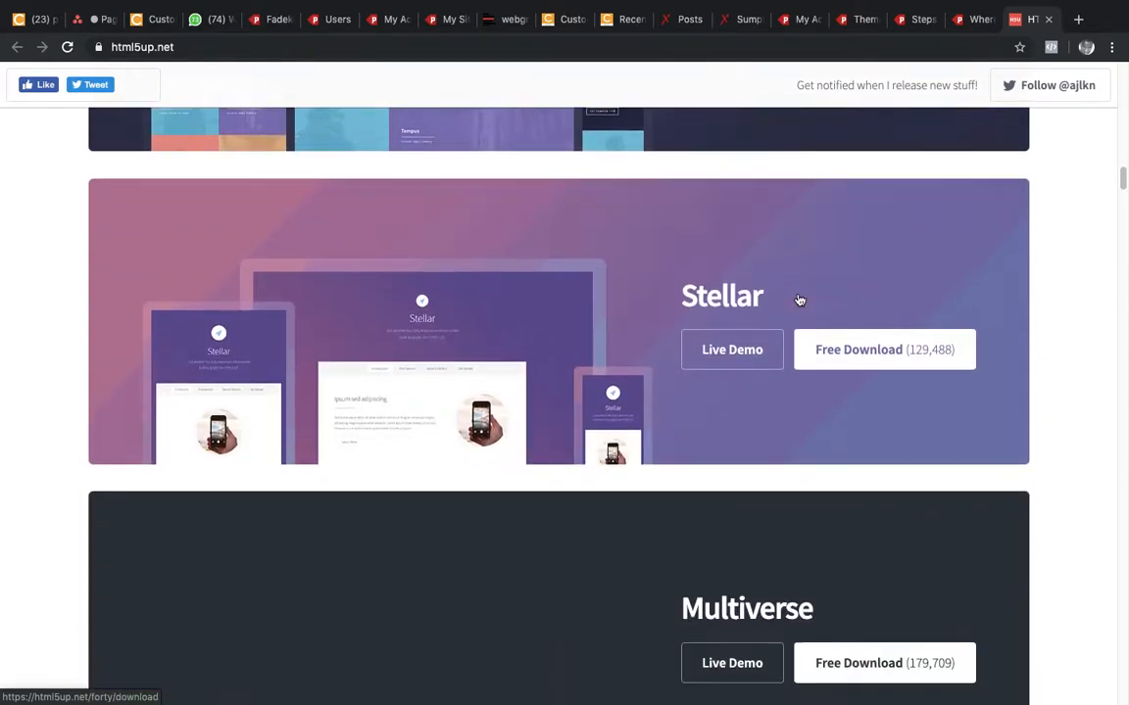
scroll("down", 3)
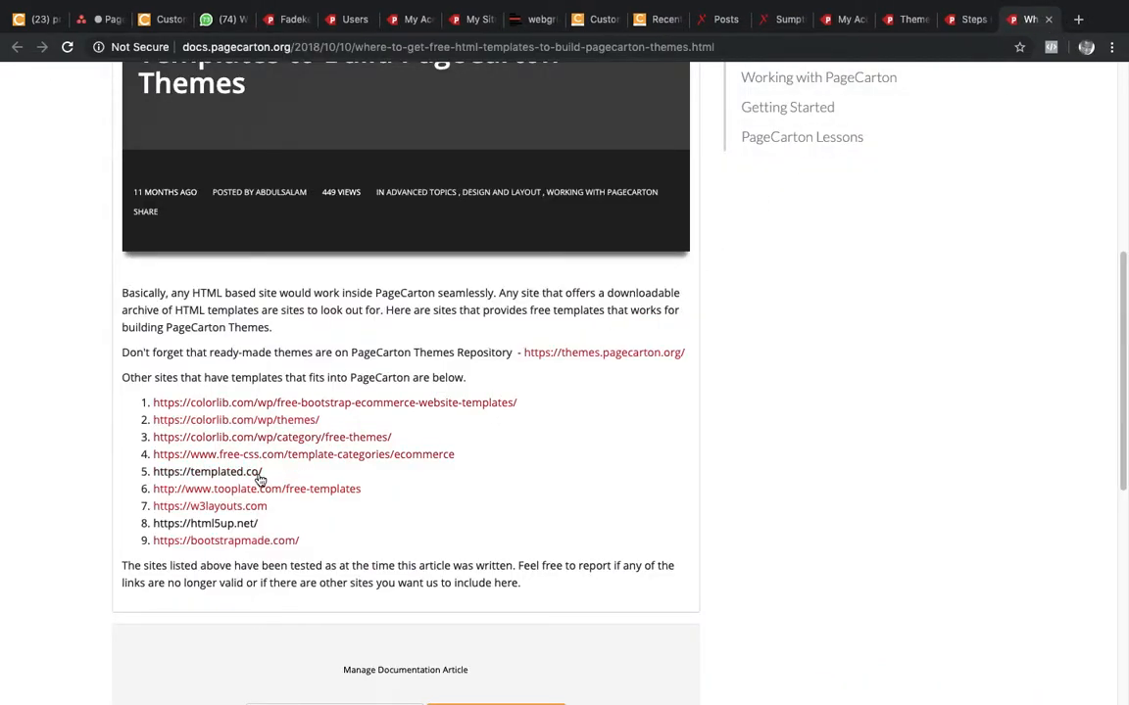
mouse_move(294, 423)
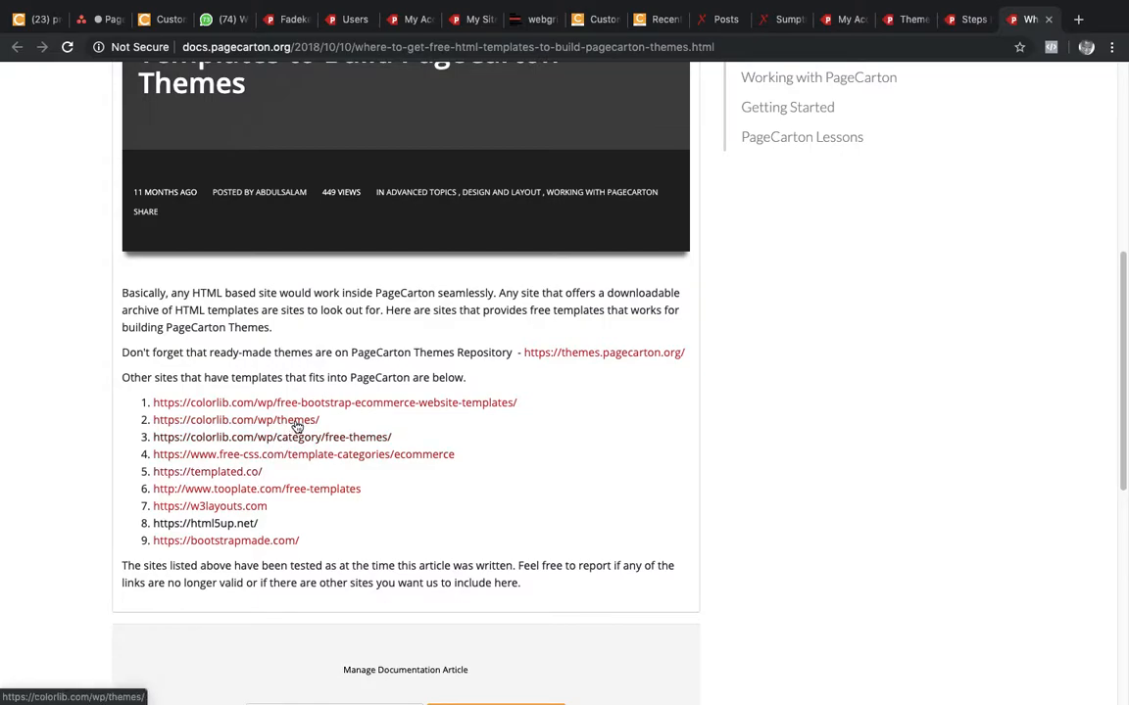
mouse_move(323, 455)
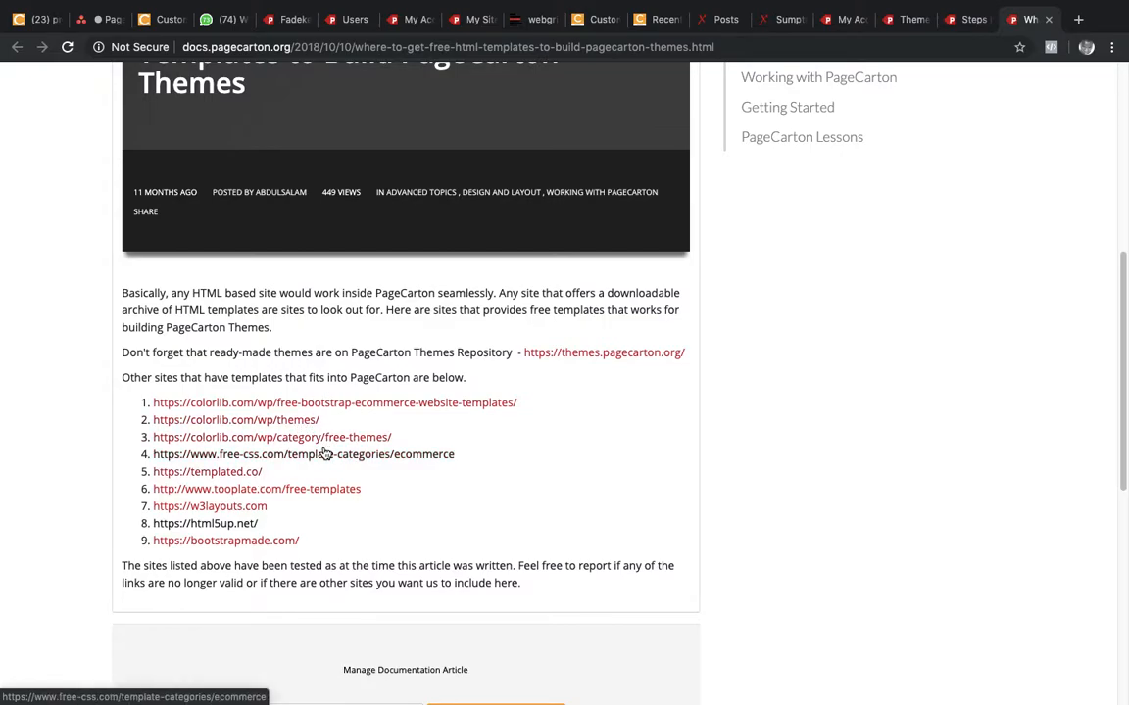
mouse_move(304, 442)
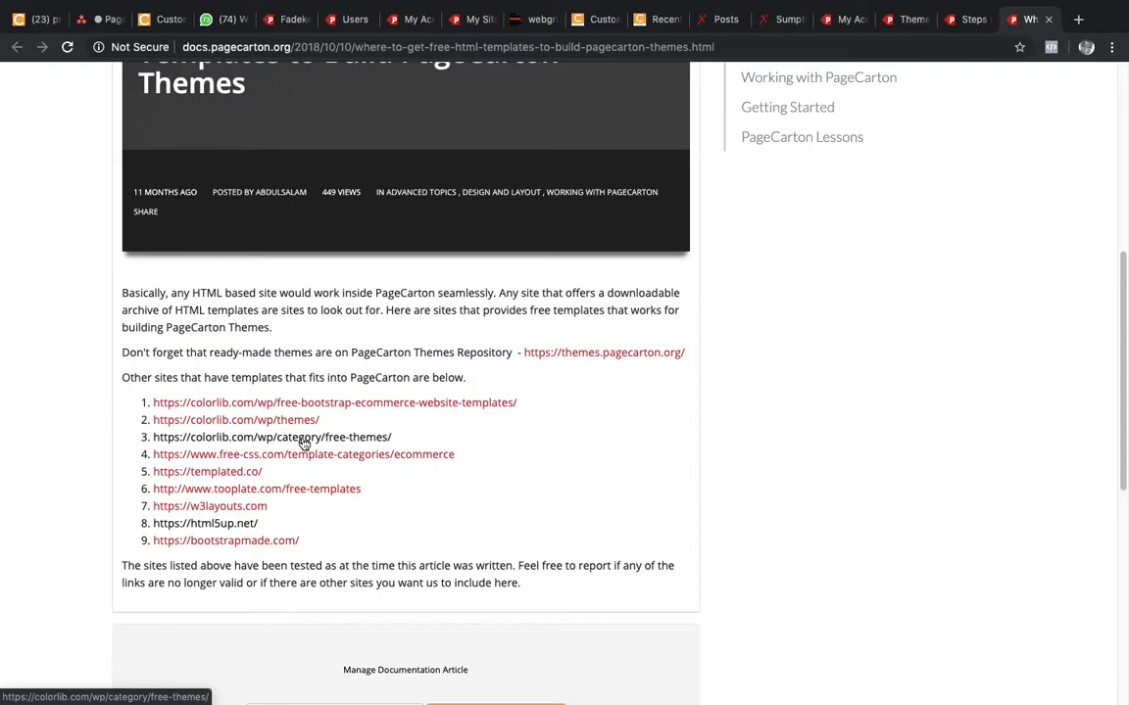
mouse_move(323, 410)
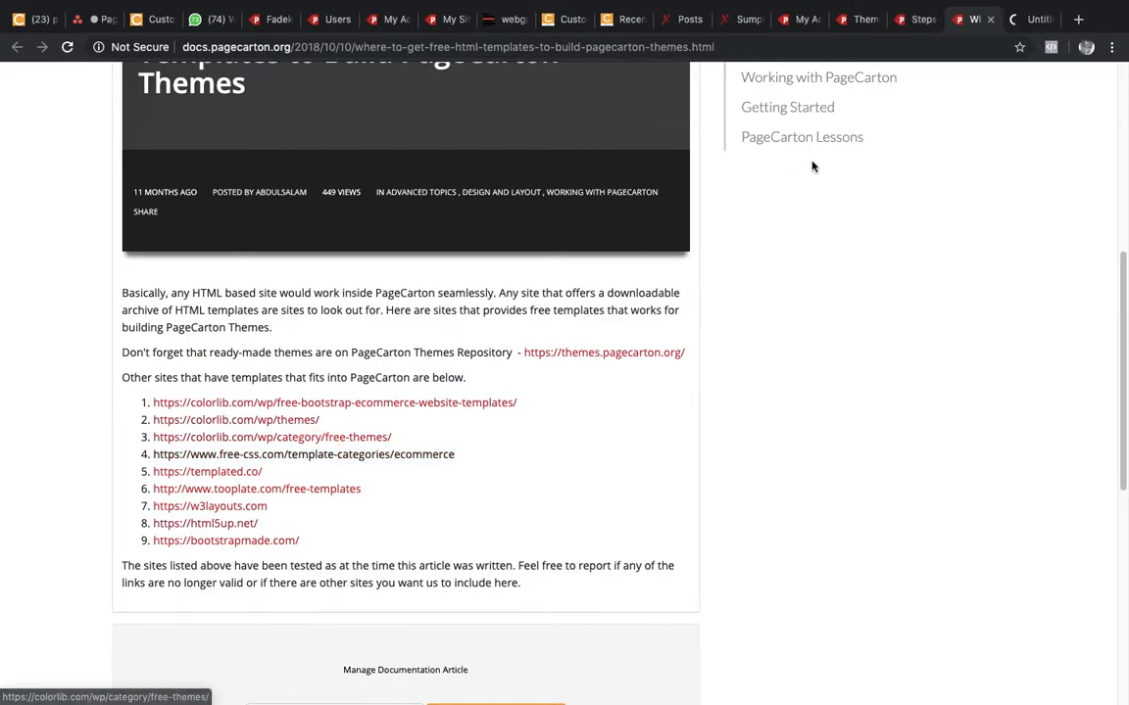
left_click(301, 454)
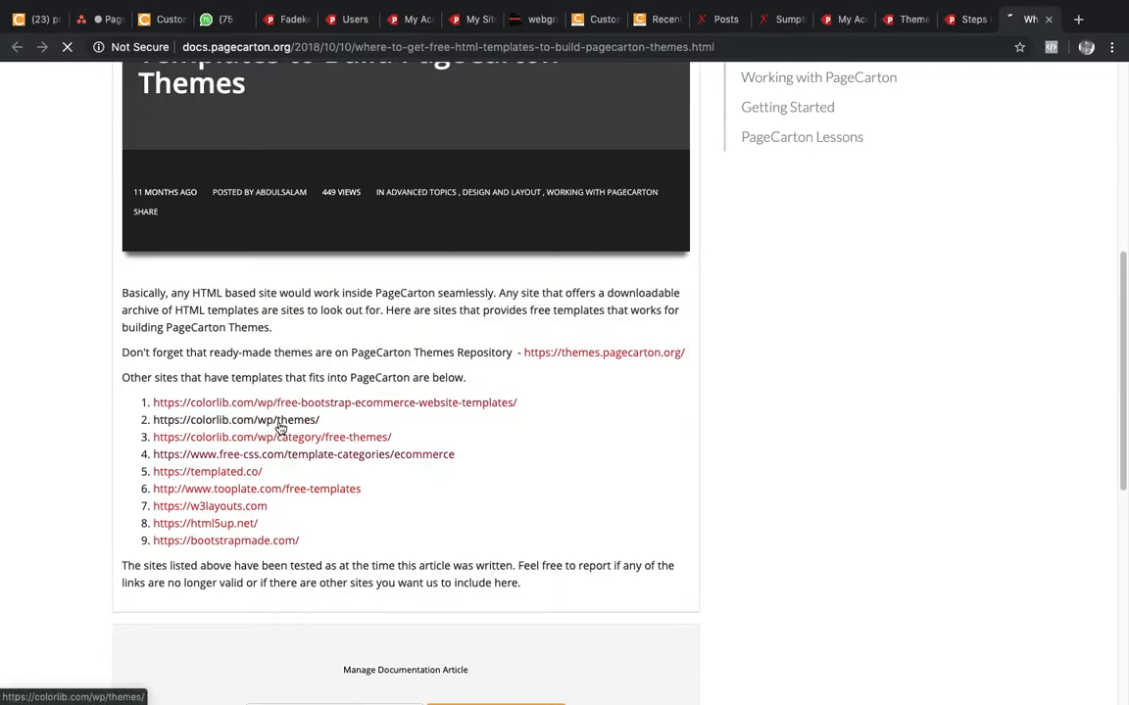
left_click(235, 420)
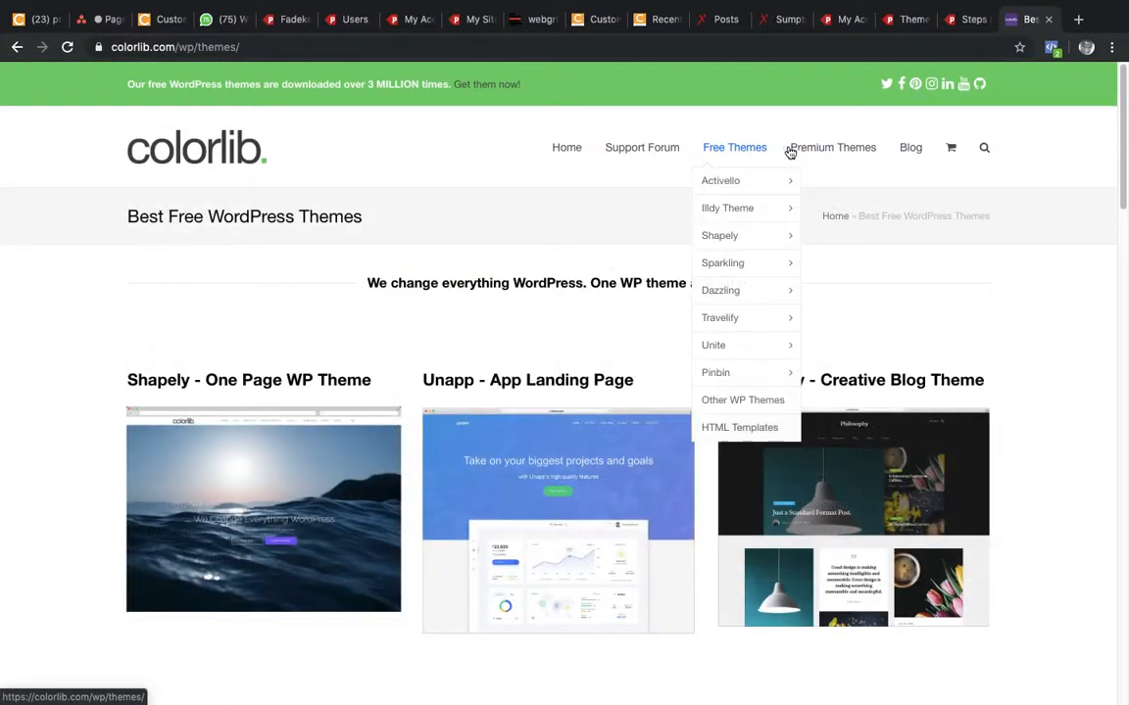
mouse_move(739, 428)
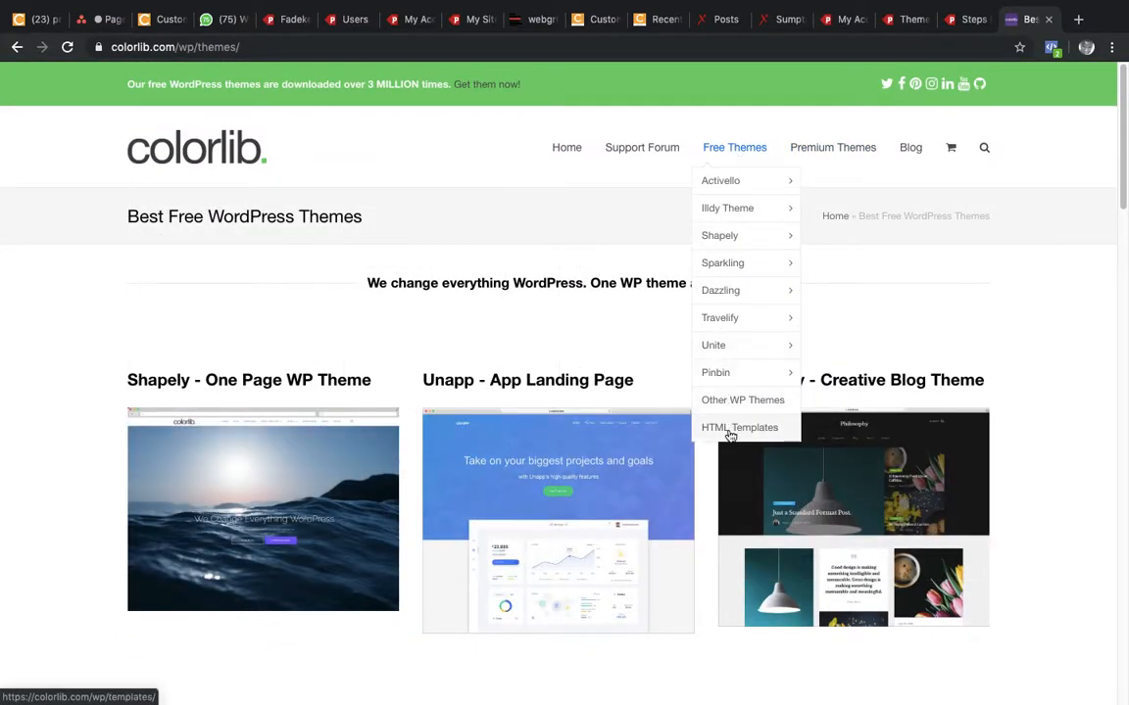
Open Free Themes > HTML Templates and scroll the catalogue down to the Miniblog card.
left_click(739, 427)
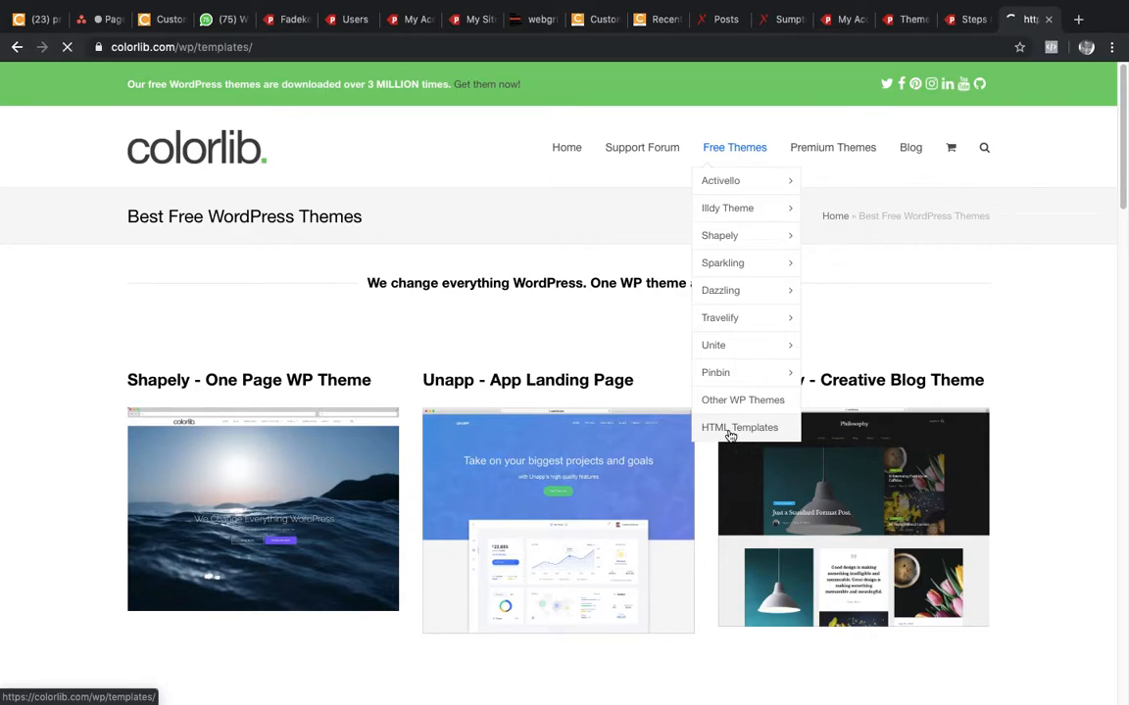
left_click(739, 427)
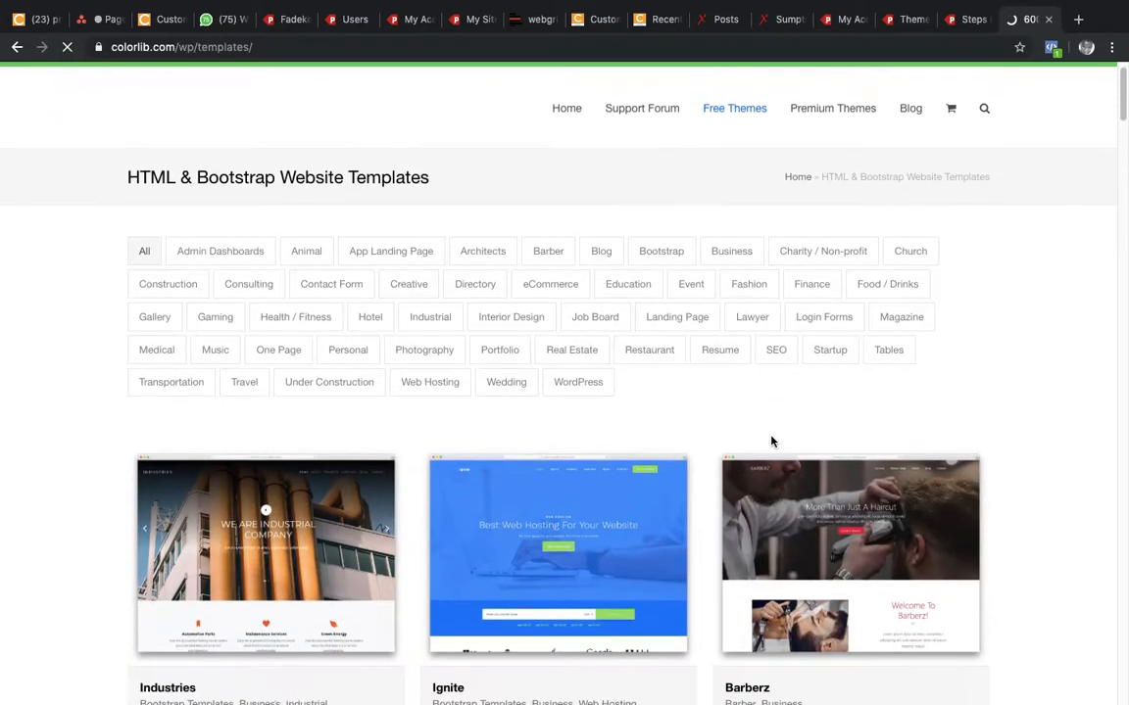
scroll("down", 3)
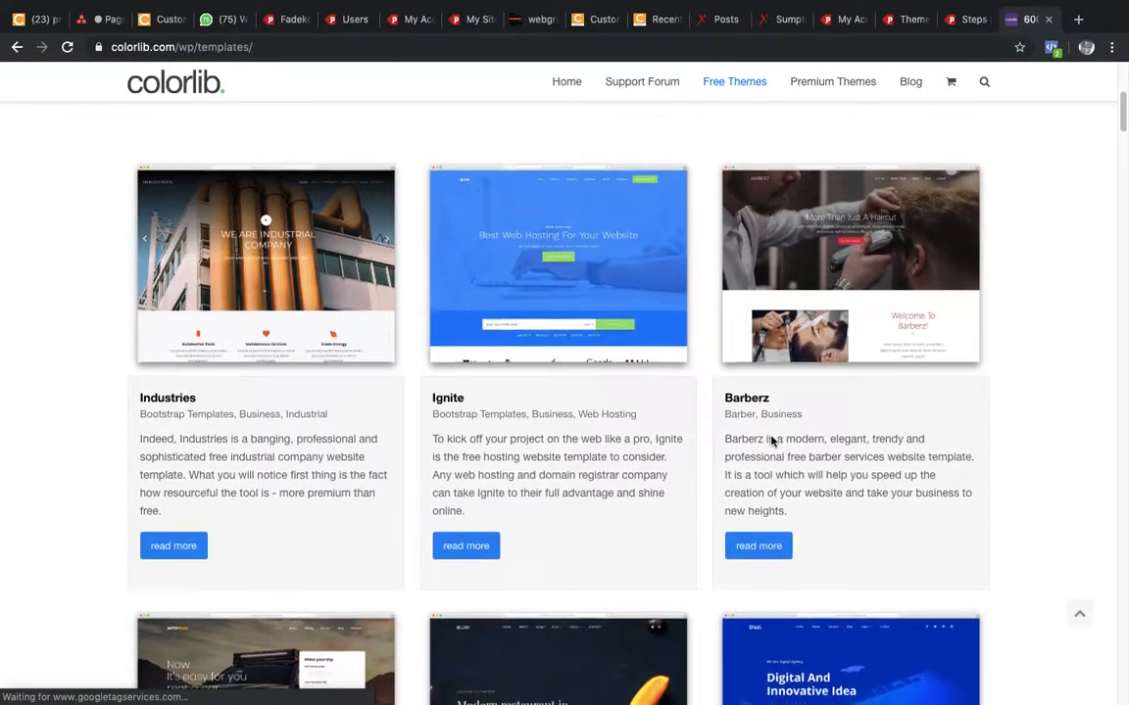
scroll("down", 3)
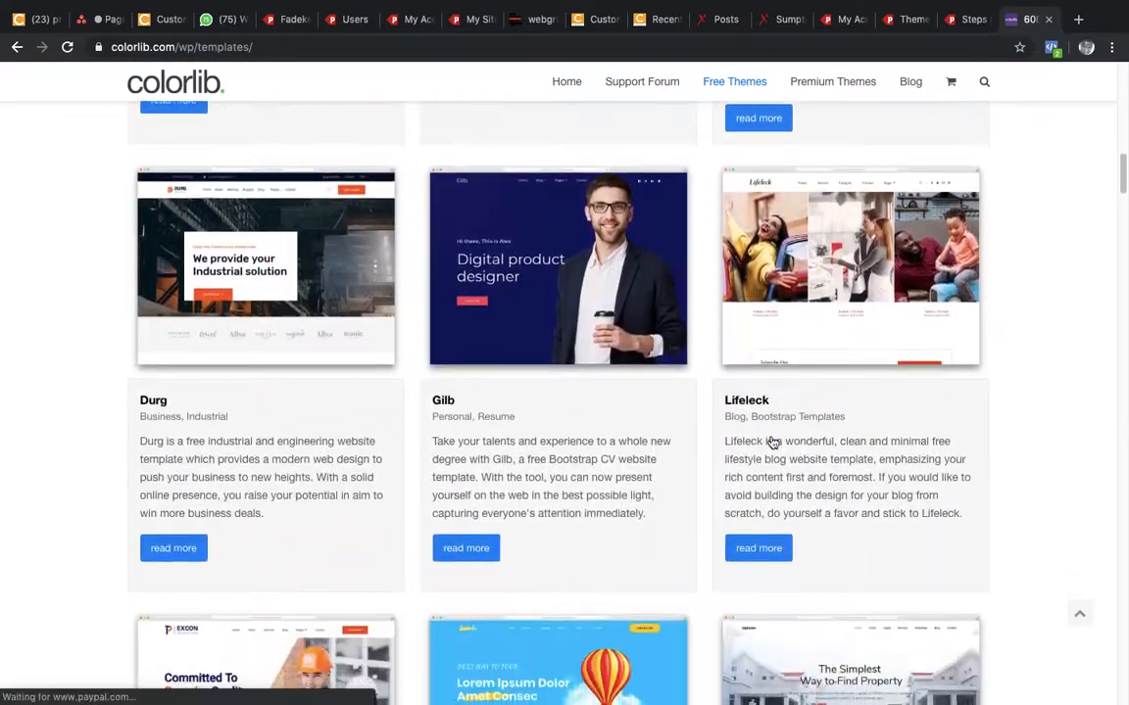
scroll("down", 3)
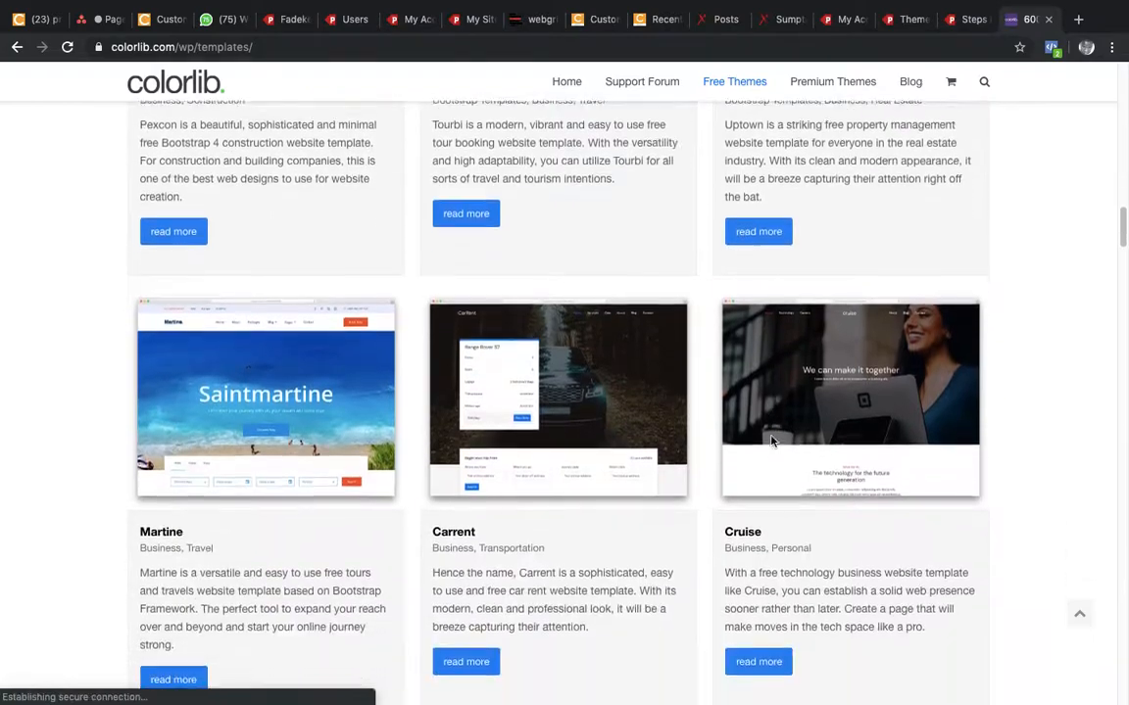
scroll("down", 3)
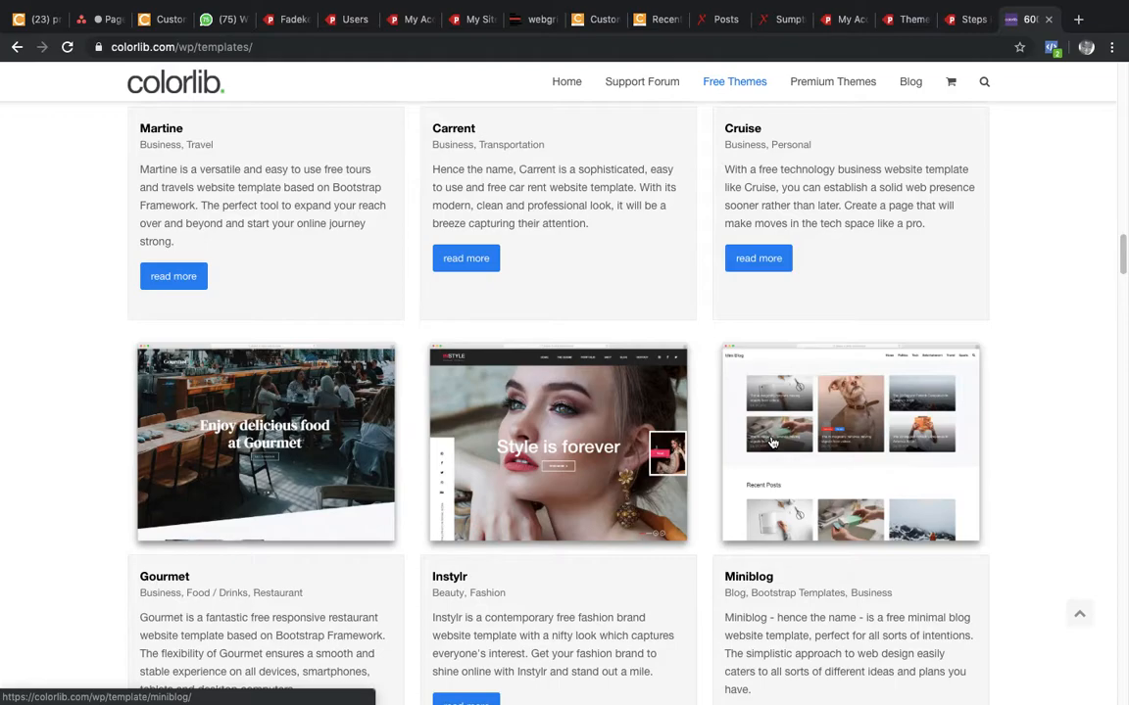
mouse_move(820, 509)
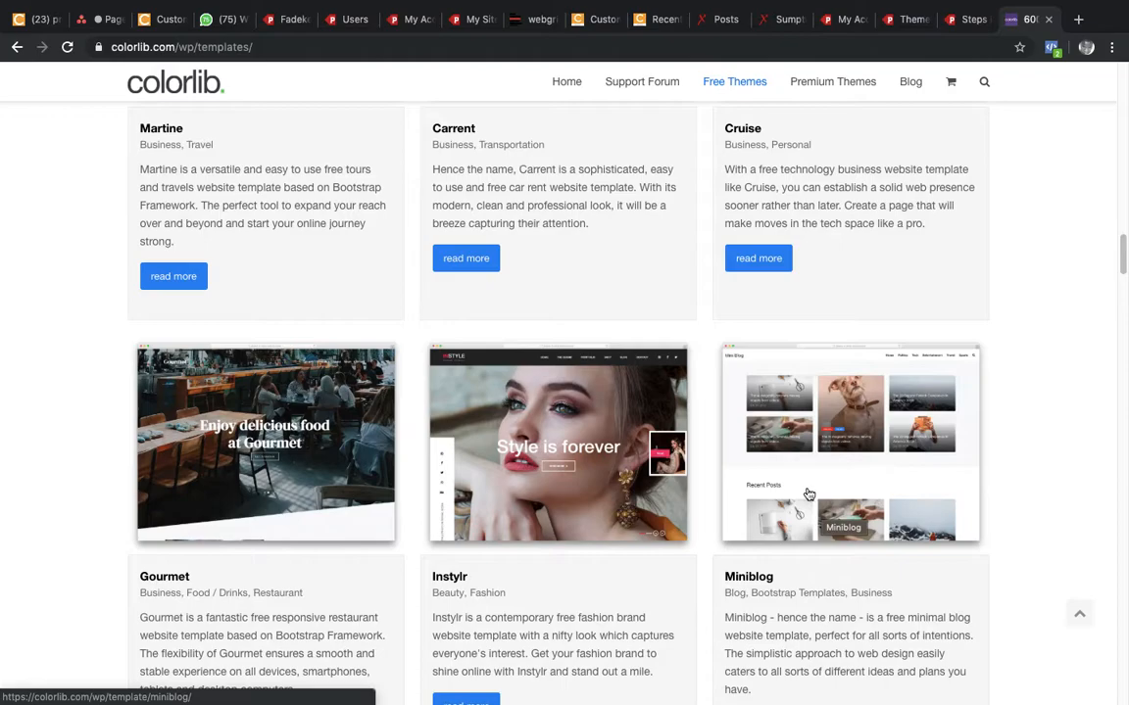
mouse_move(794, 510)
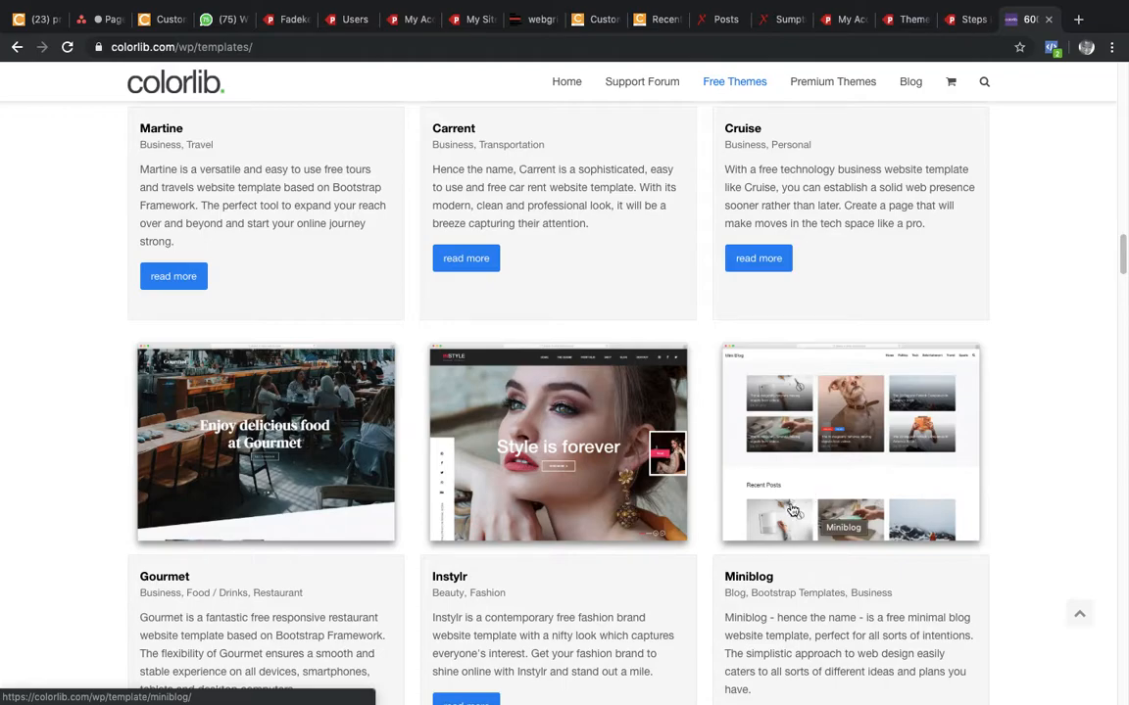
mouse_move(811, 494)
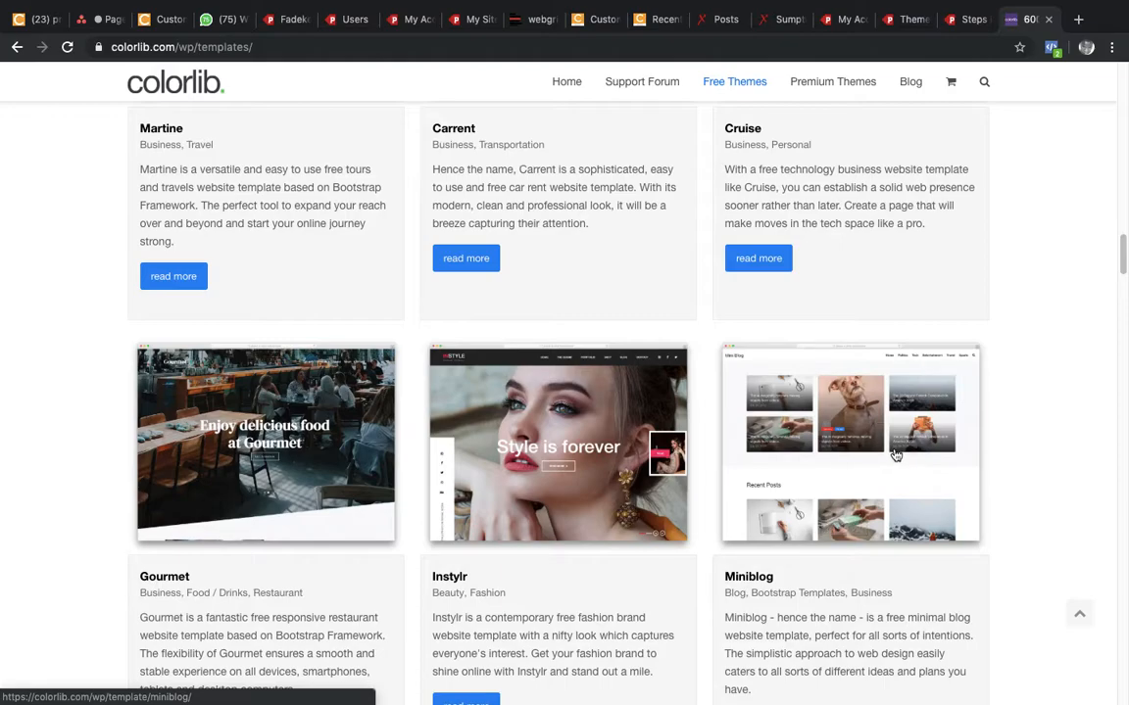
mouse_move(856, 494)
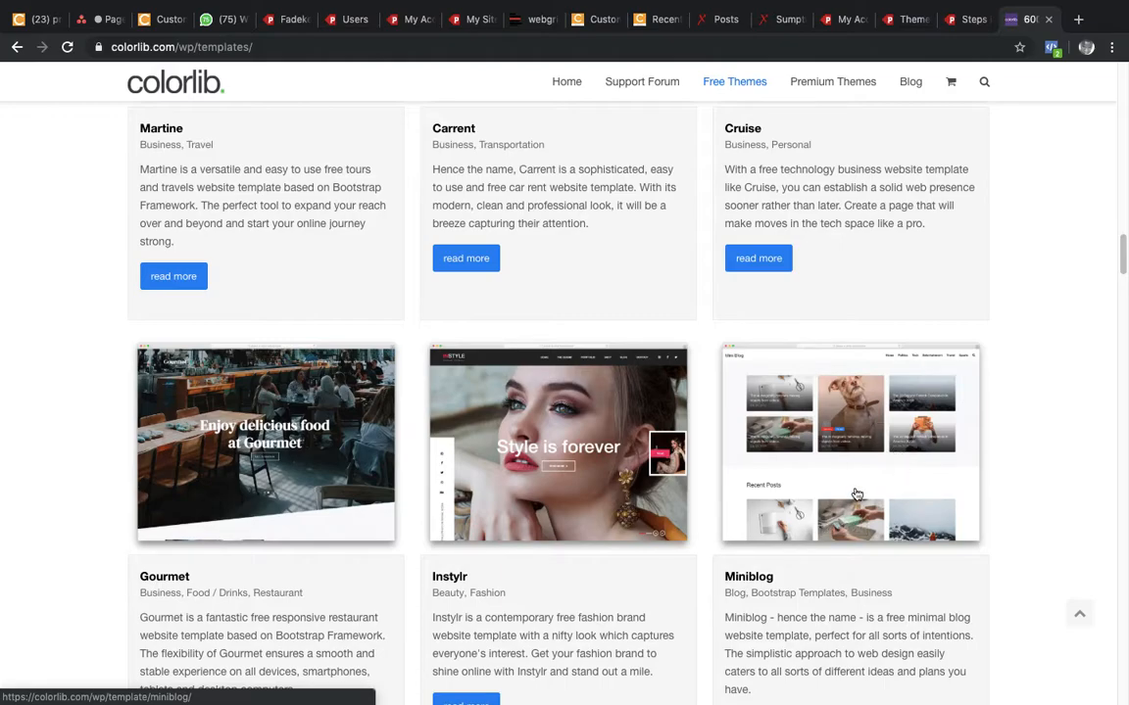
Open the Miniblog template page and scroll to Template Details with Download and Preview buttons.
left_click(851, 443)
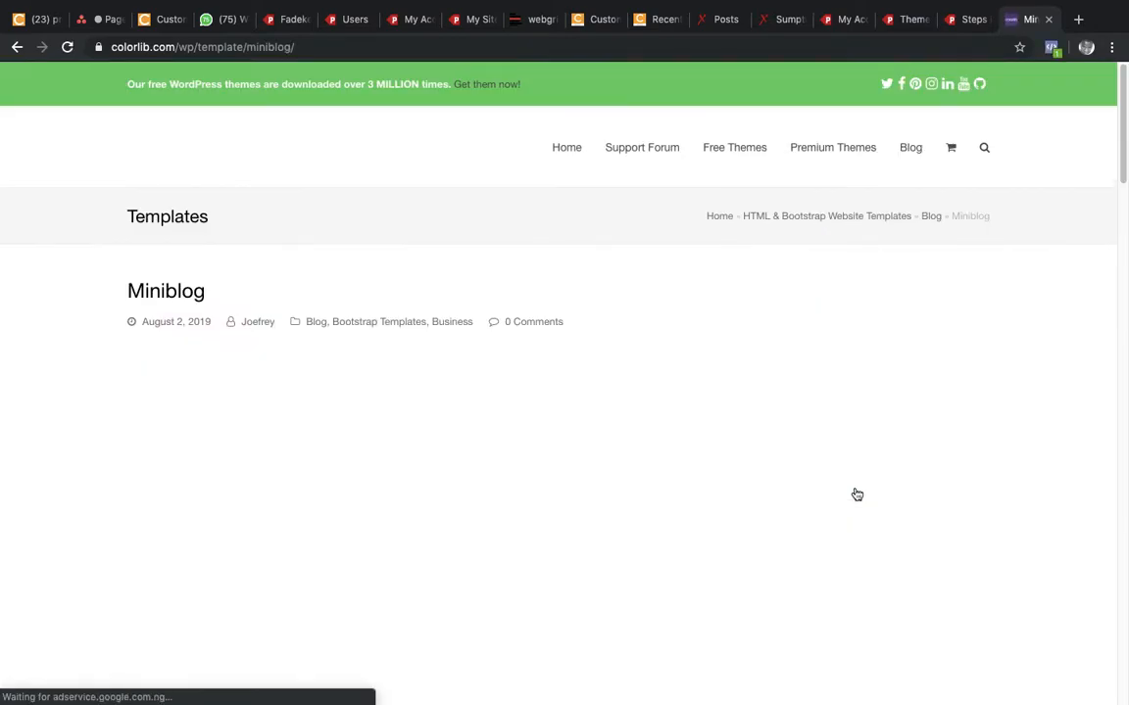
scroll("down", 3)
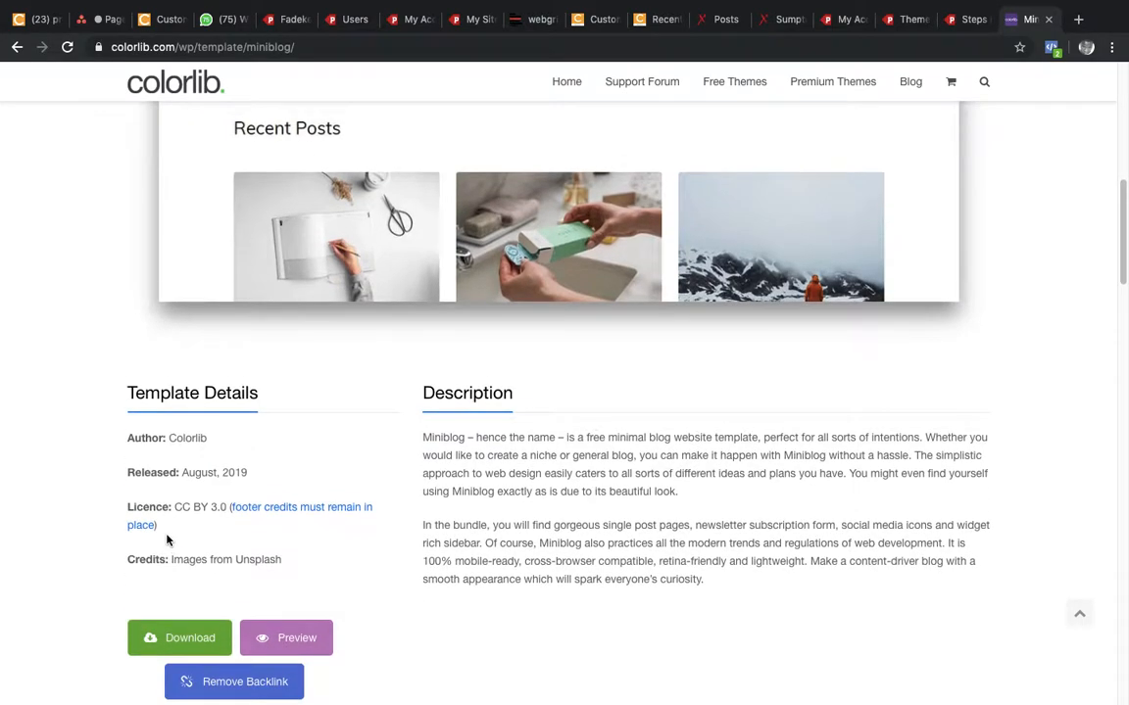
scroll("up", 3)
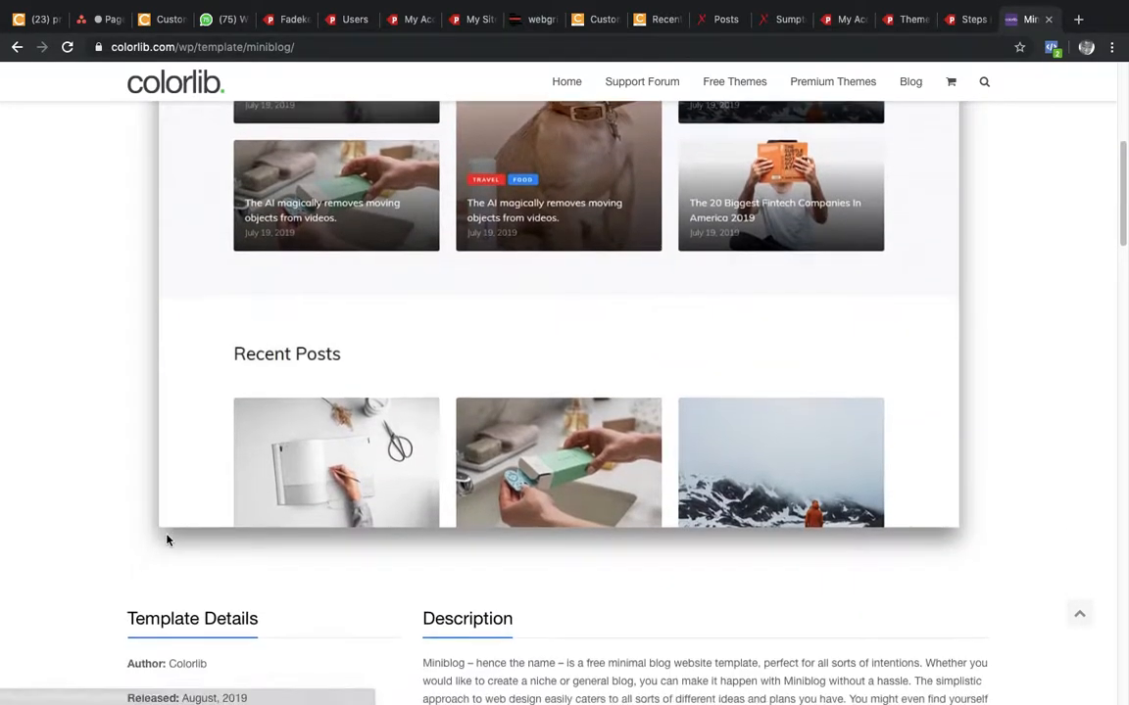
scroll("down", 3)
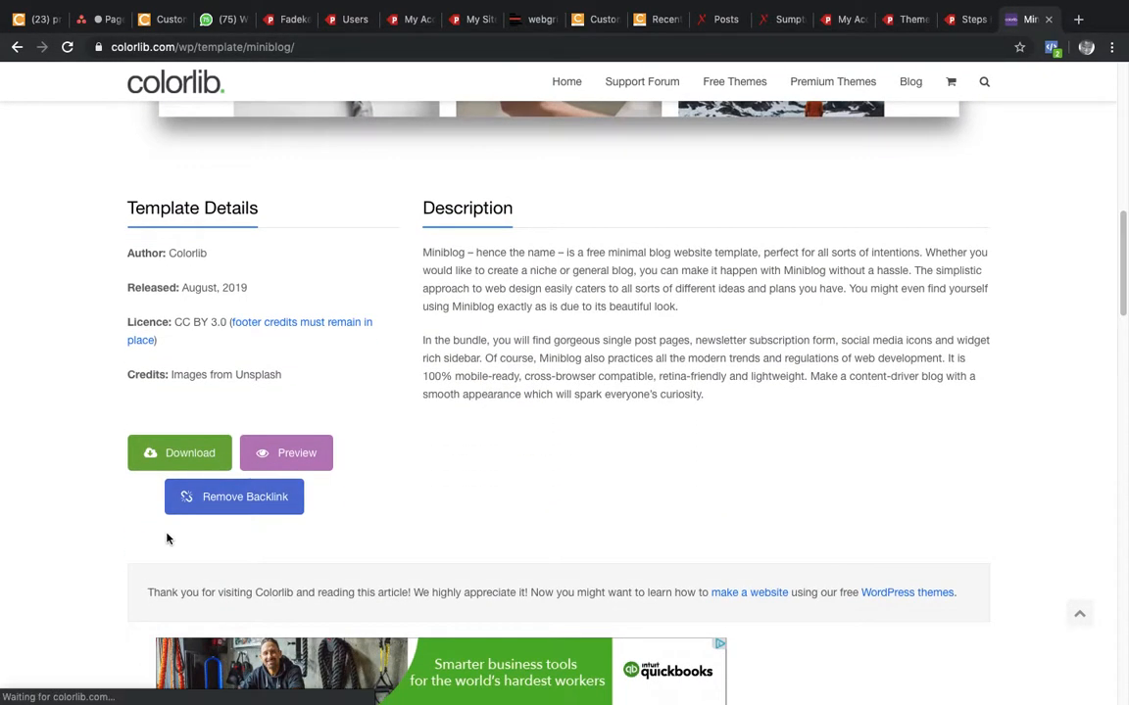
mouse_move(286, 453)
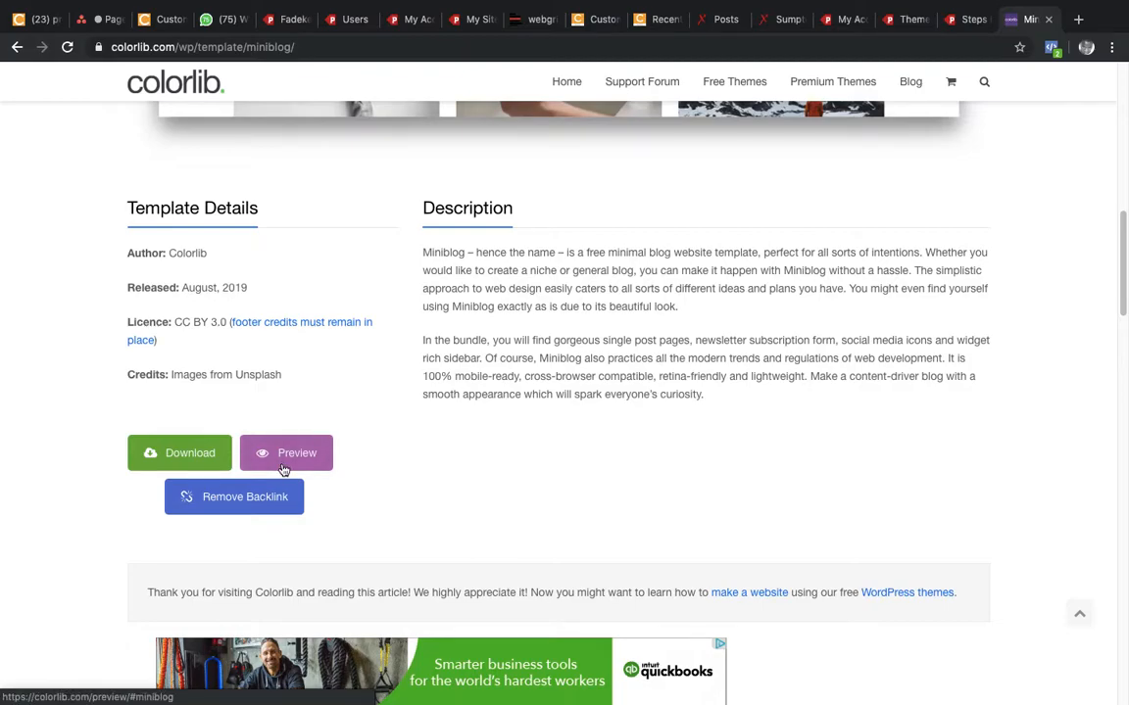
Open the Miniblog live preview, toggle its search field, scroll through it, and return to the details tab.
left_click(286, 452)
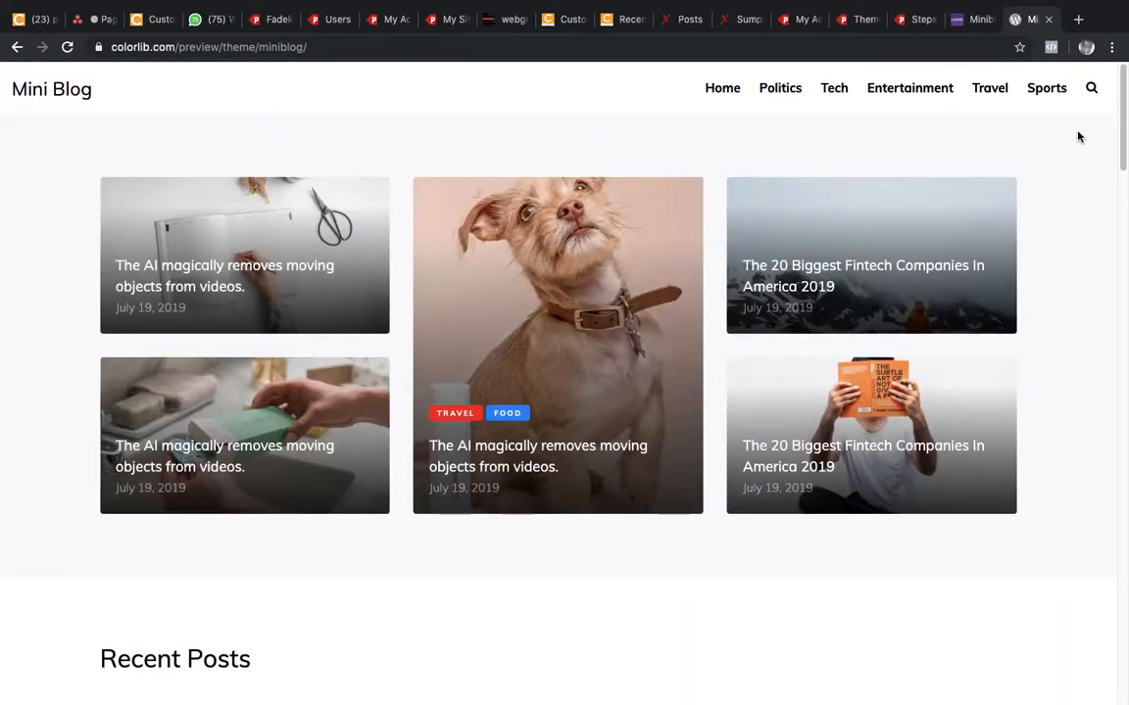
left_click(1090, 88)
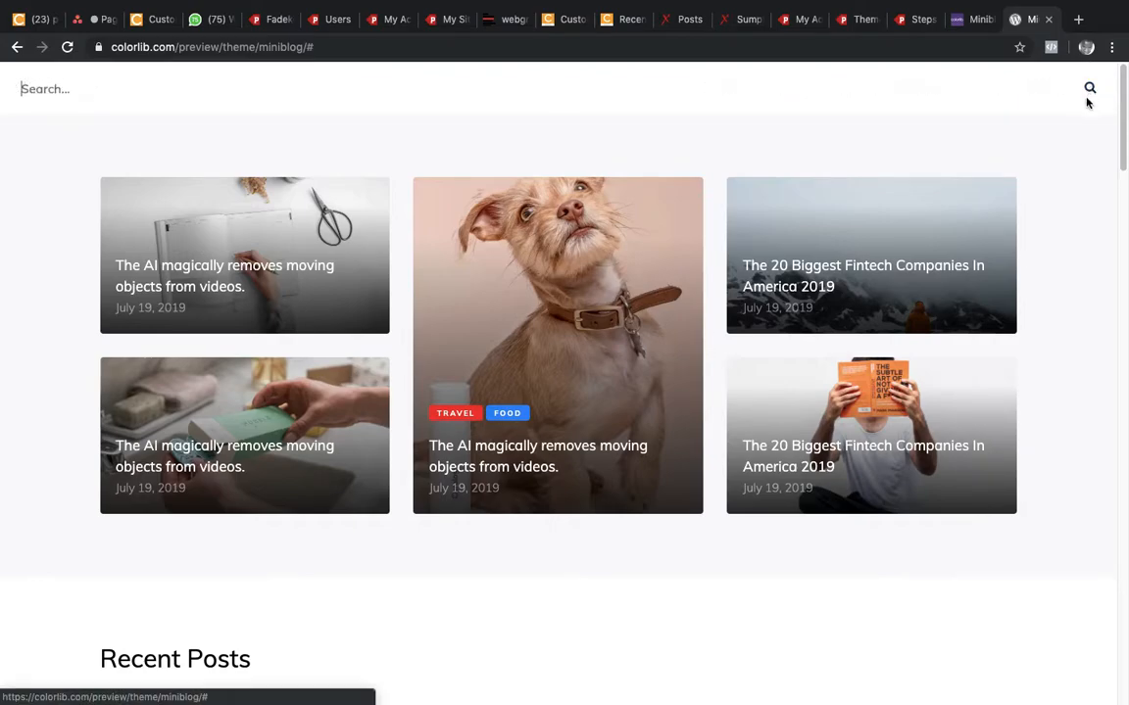
left_click(1090, 88)
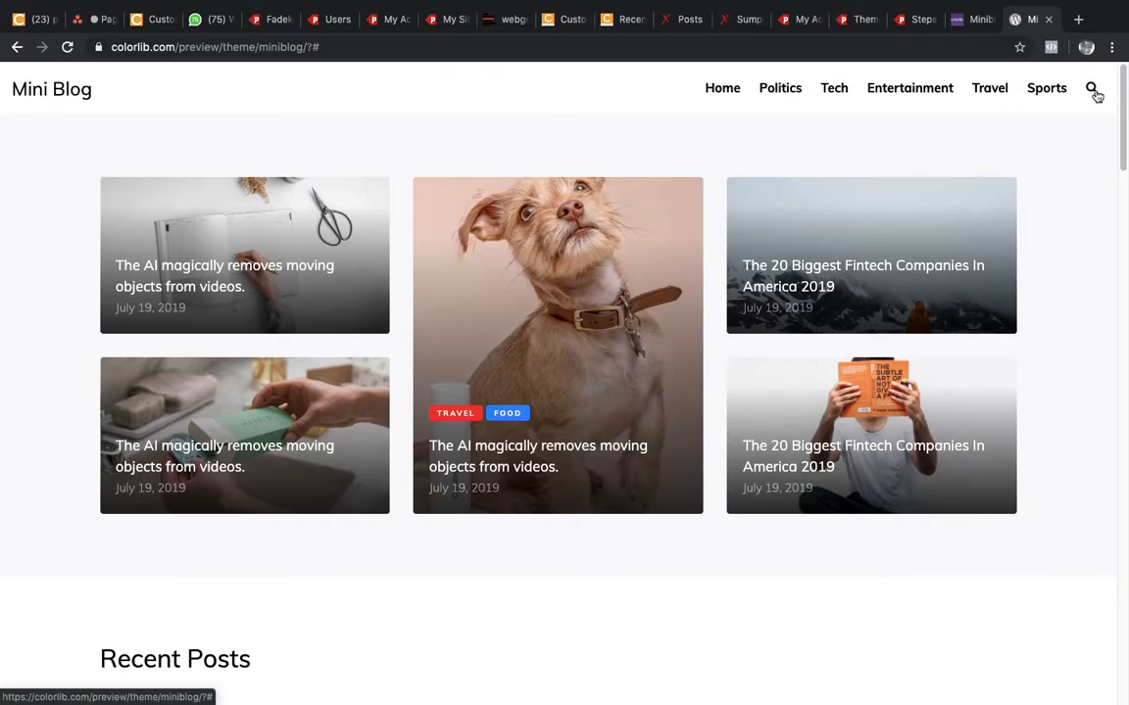
scroll("down", 3)
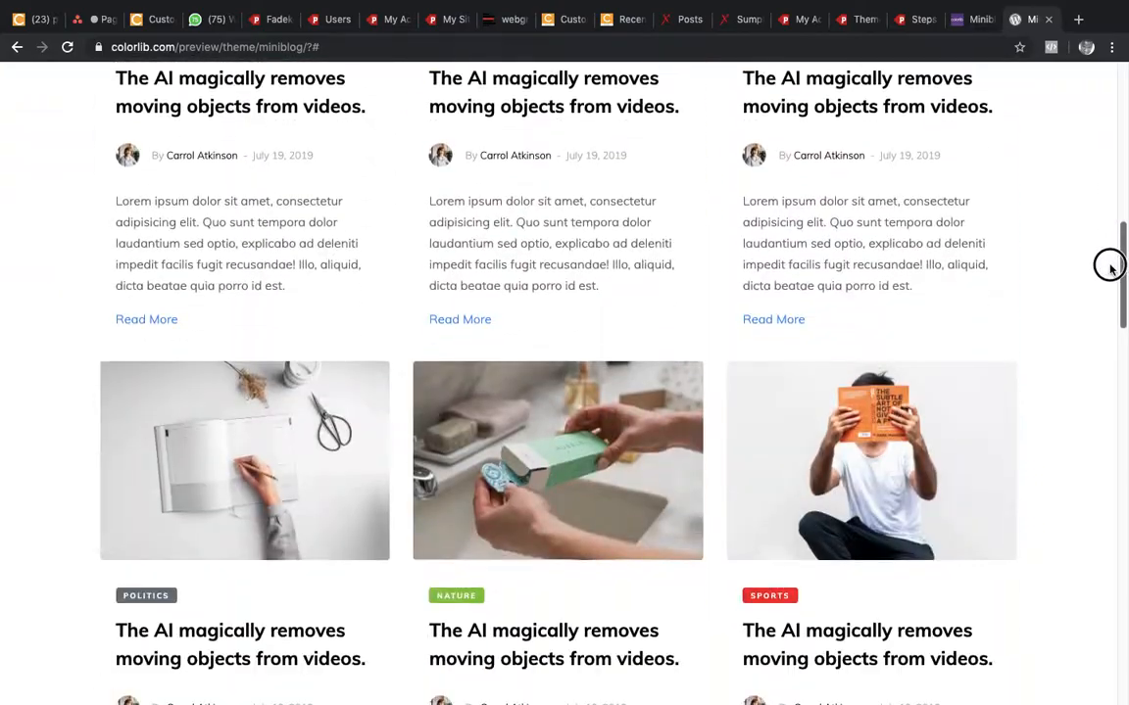
scroll("down", 3)
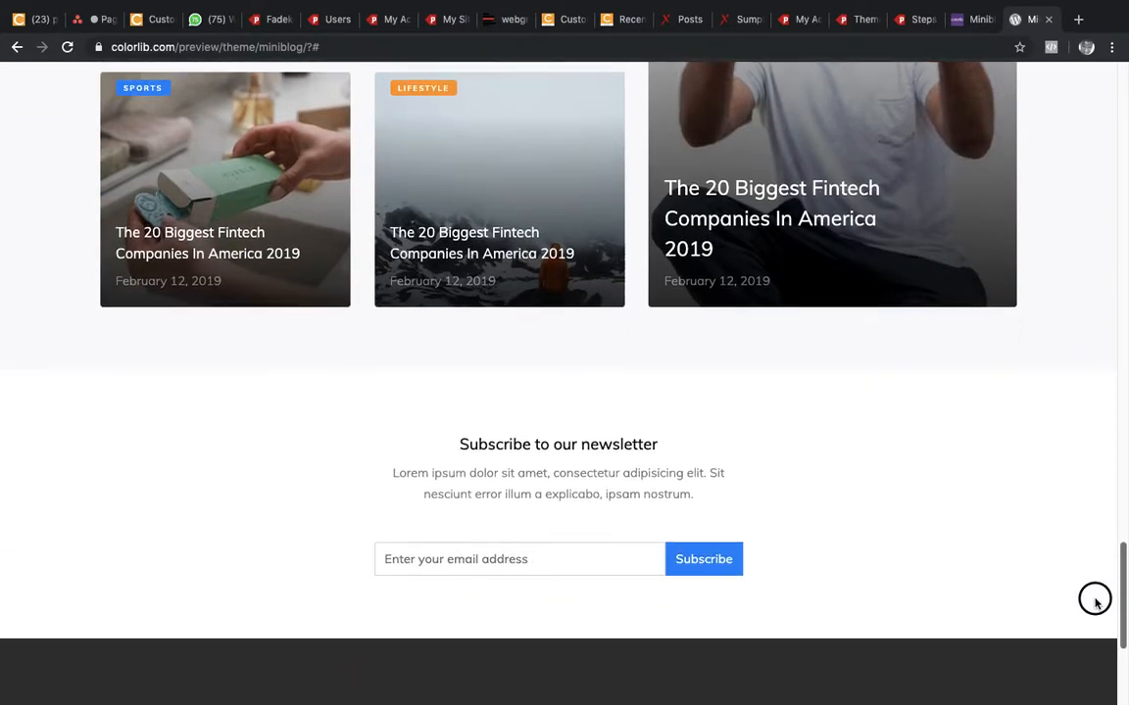
scroll("up", 3)
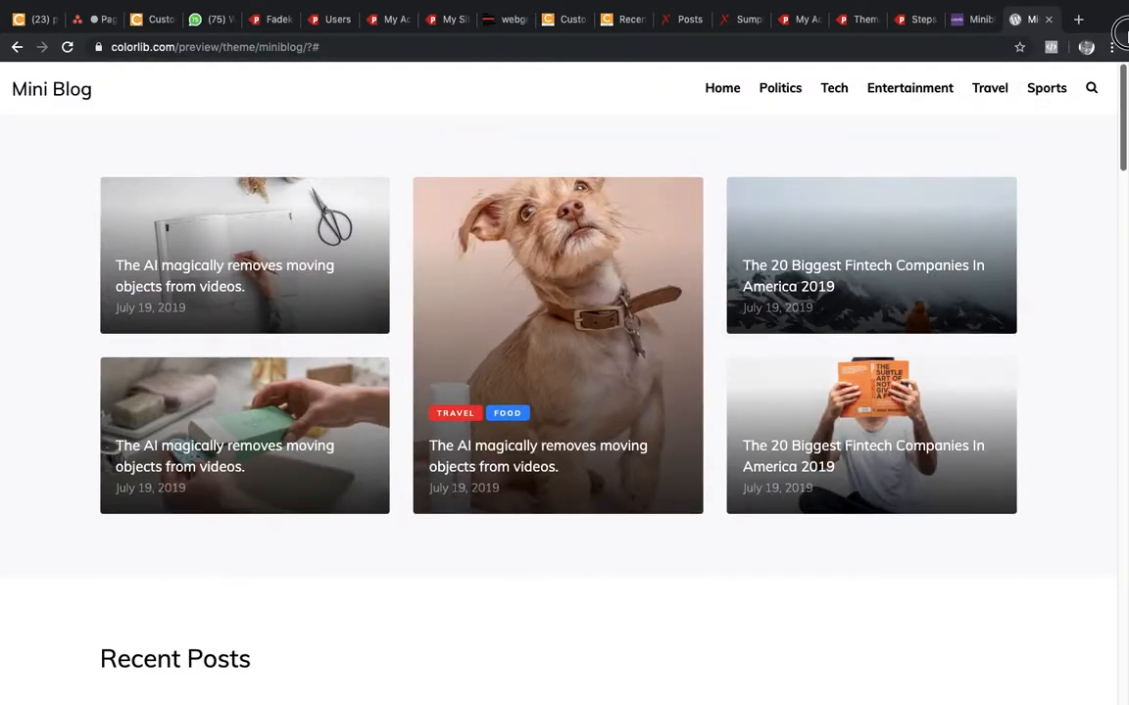
left_click(972, 19)
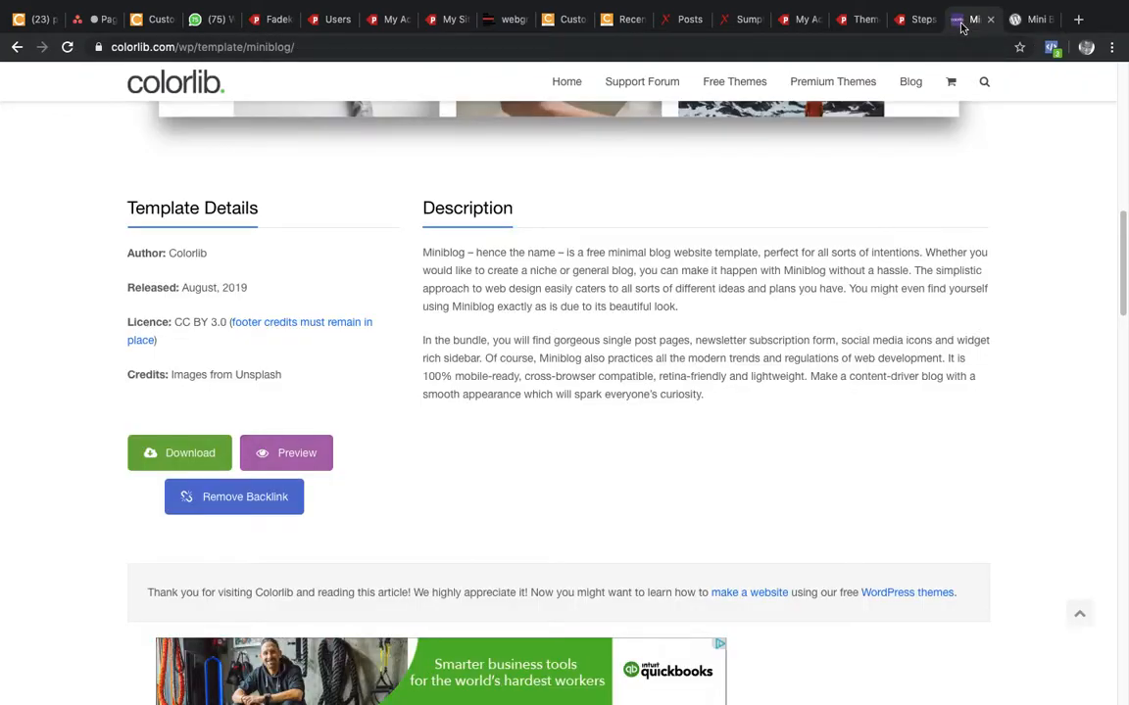
Download Miniblog as miniblog.zip and open the finished download from the download bar.
left_click(180, 453)
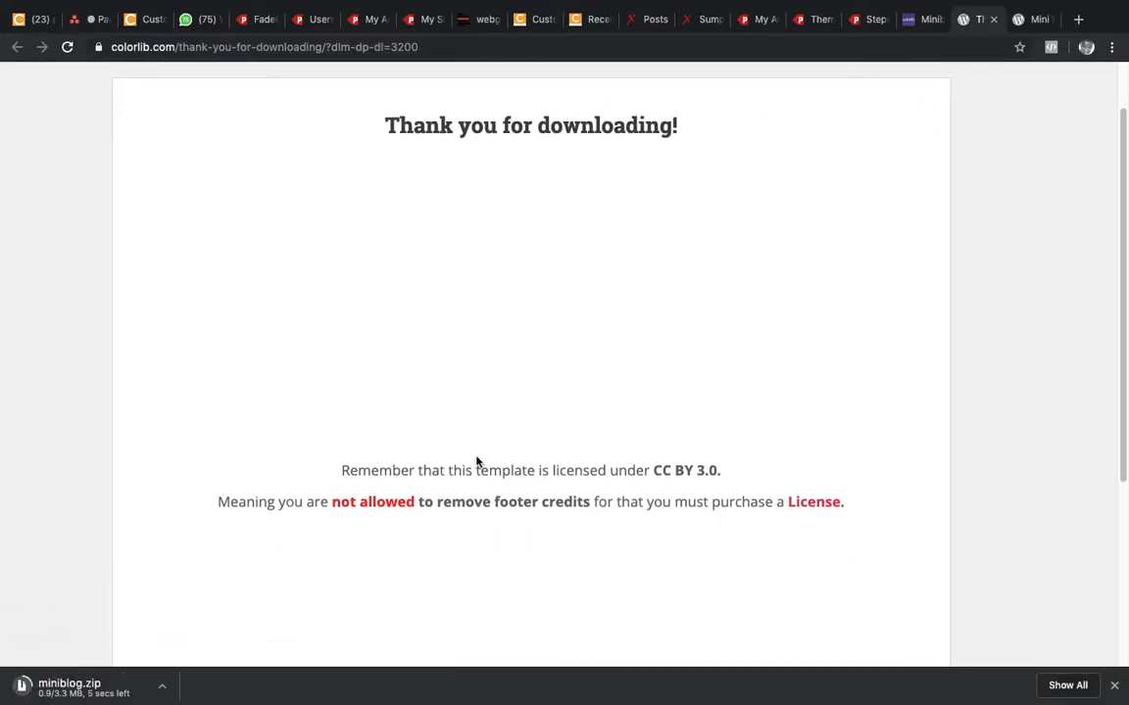
mouse_move(66, 646)
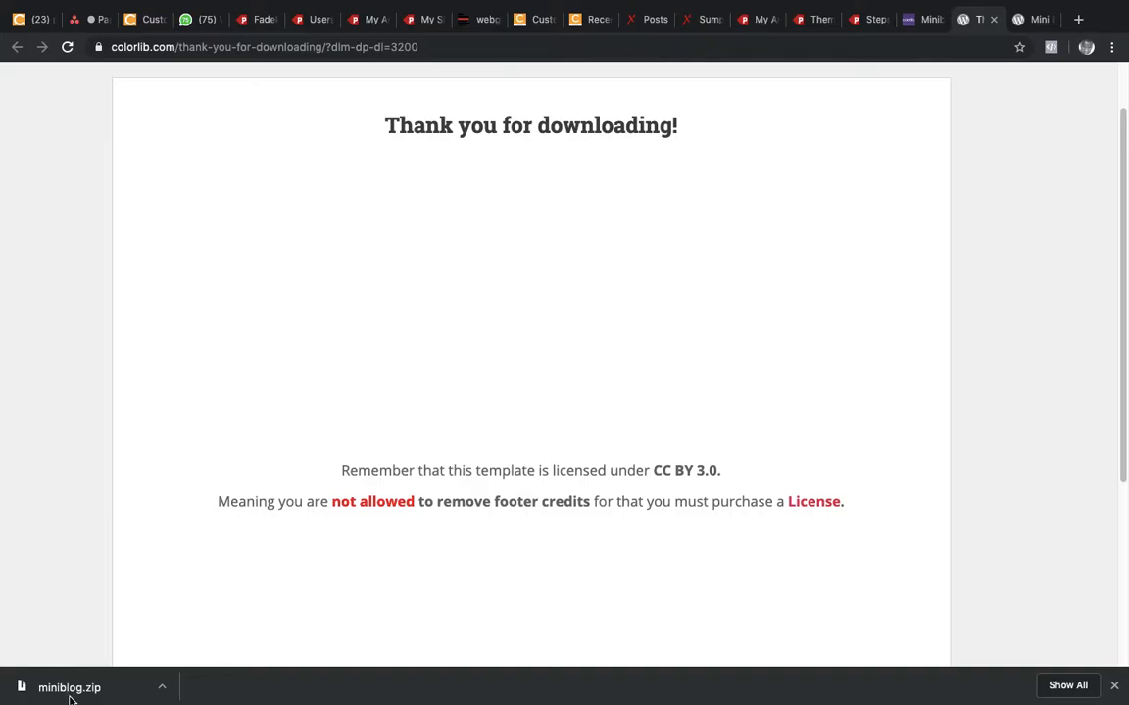
mouse_move(74, 686)
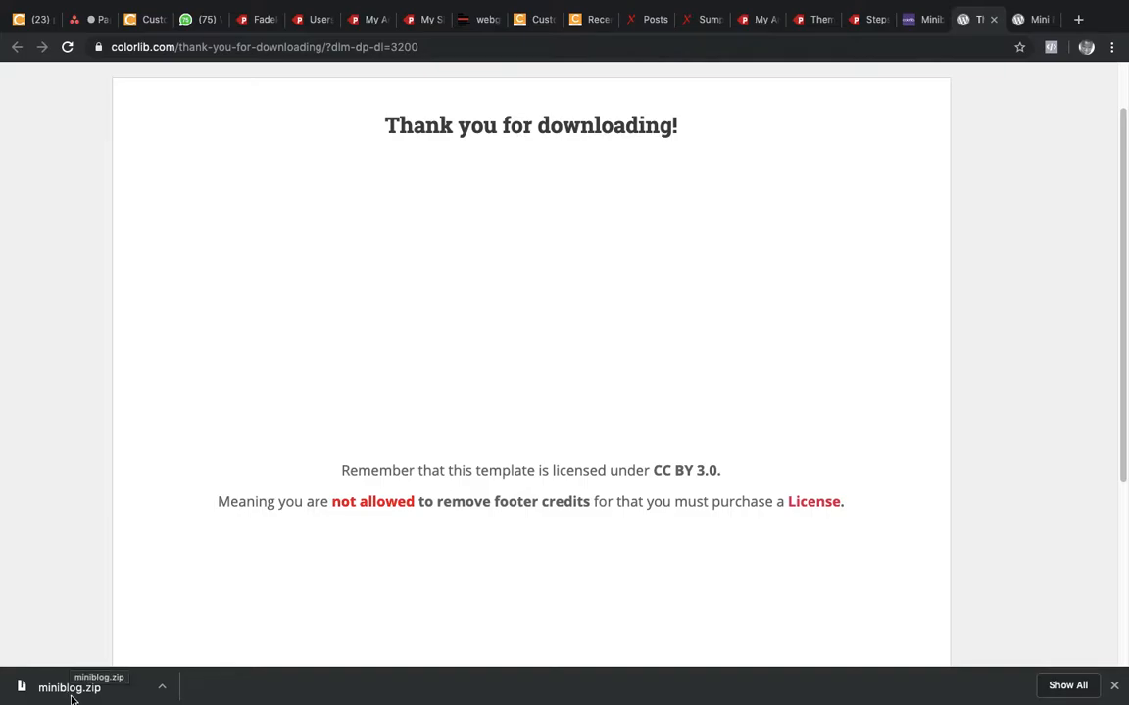
left_click(68, 688)
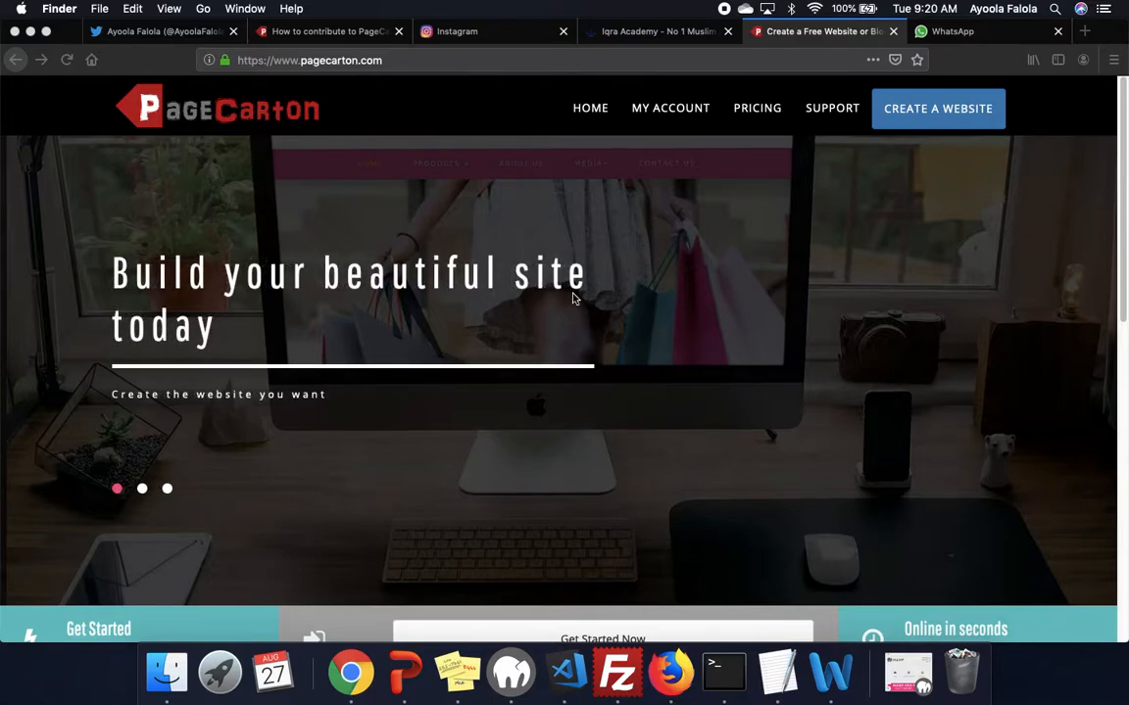
mouse_move(167, 674)
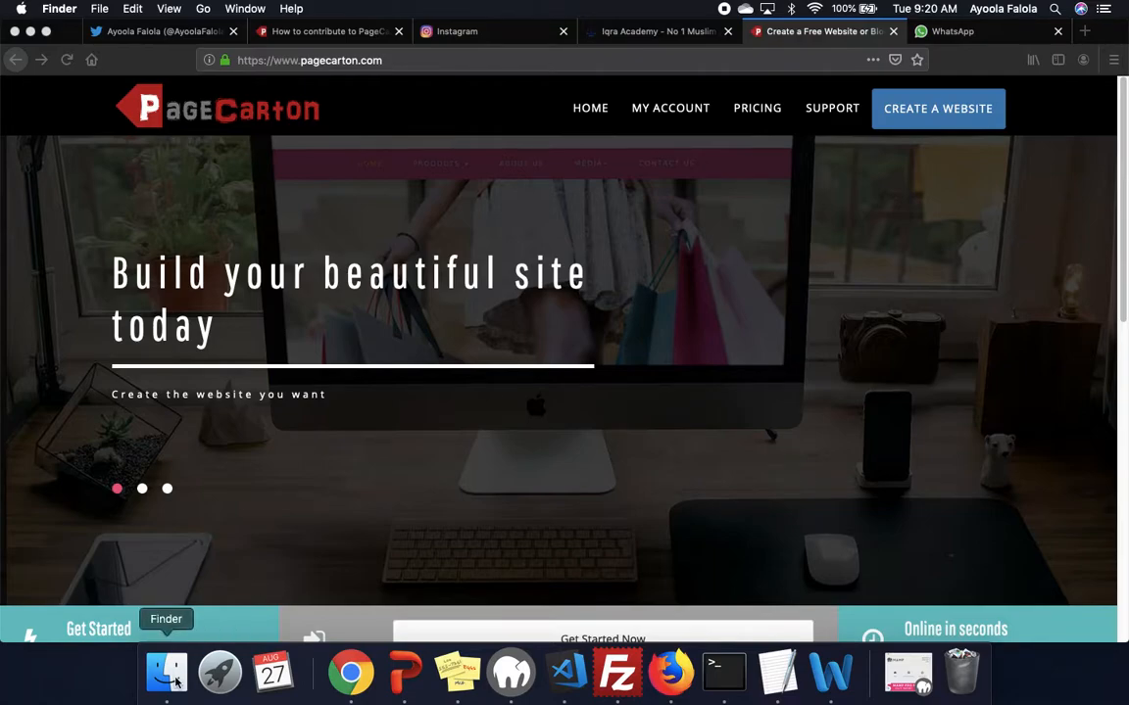
In Finder's Downloads > miniblog folder, preview contact.html, single.html and index.html.
left_click(165, 675)
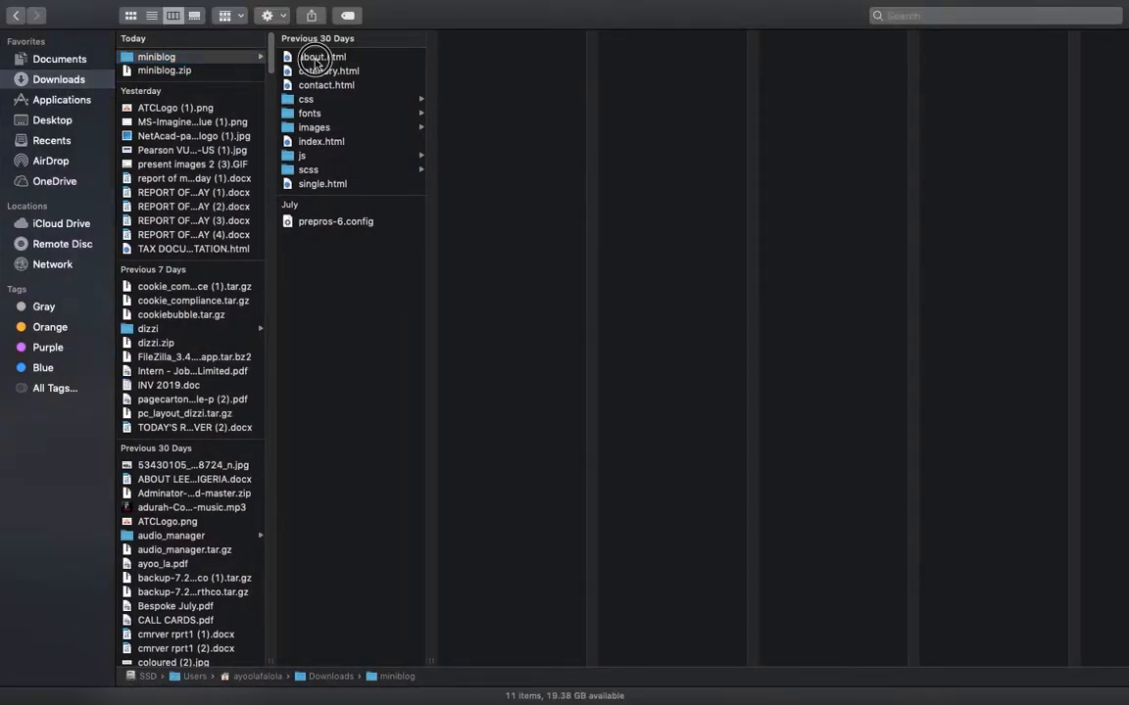
left_click(329, 71)
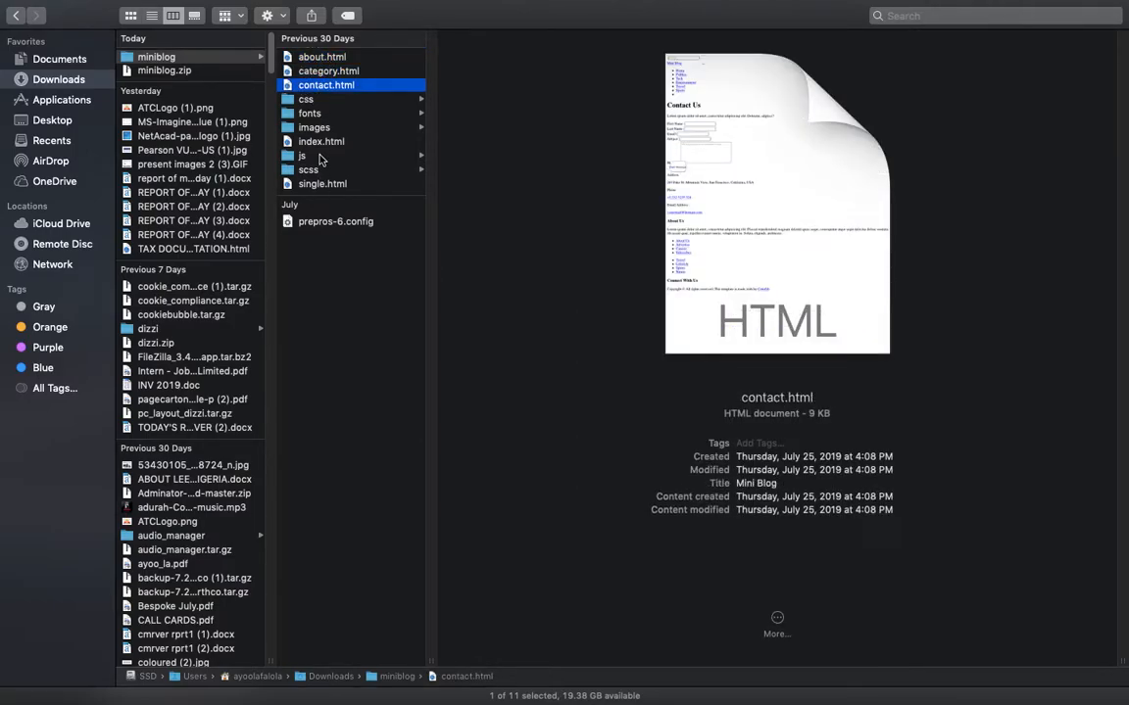
left_click(321, 185)
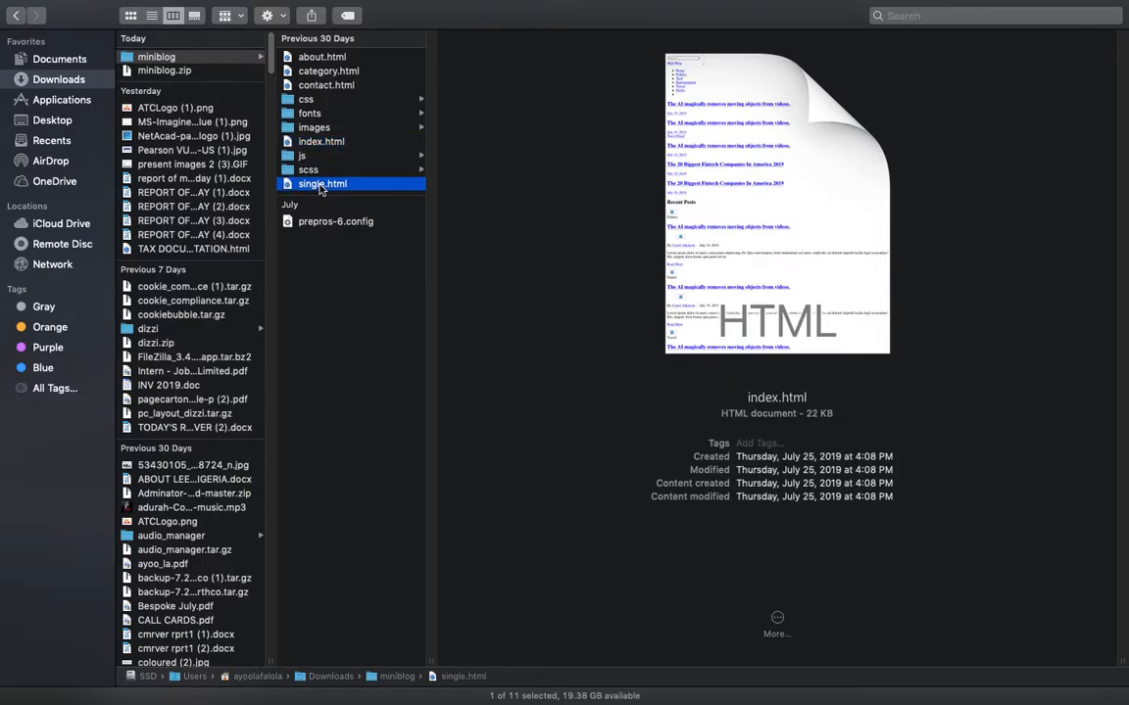
left_click(321, 184)
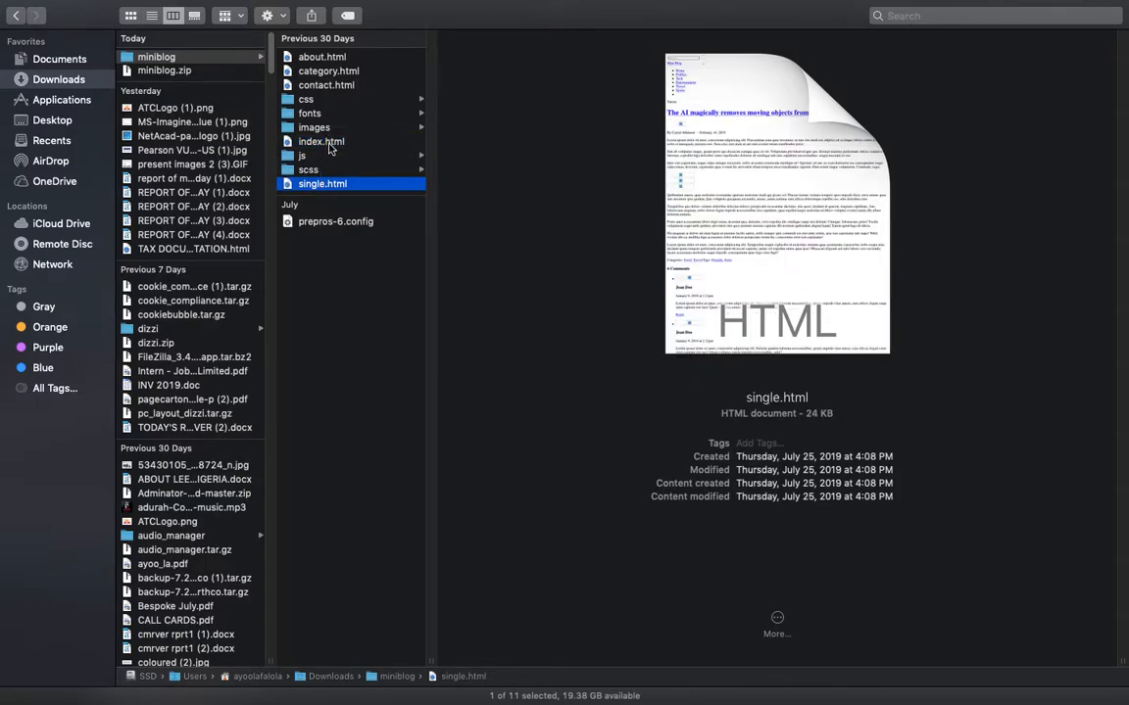
left_click(321, 141)
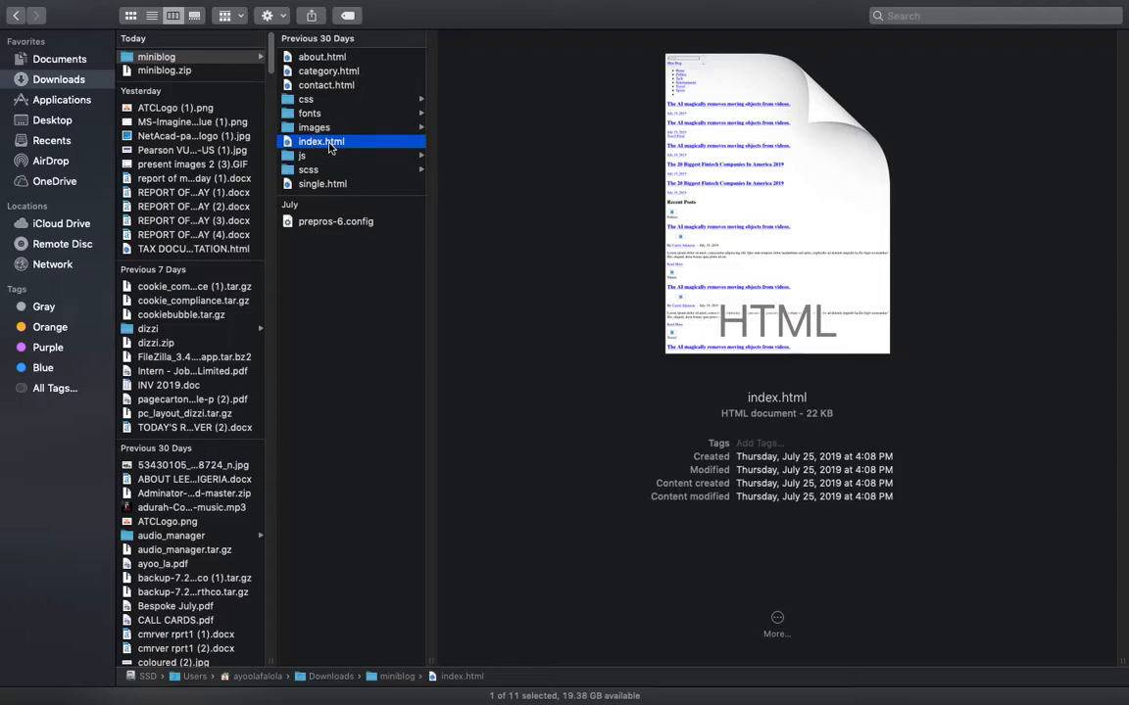
mouse_move(363, 145)
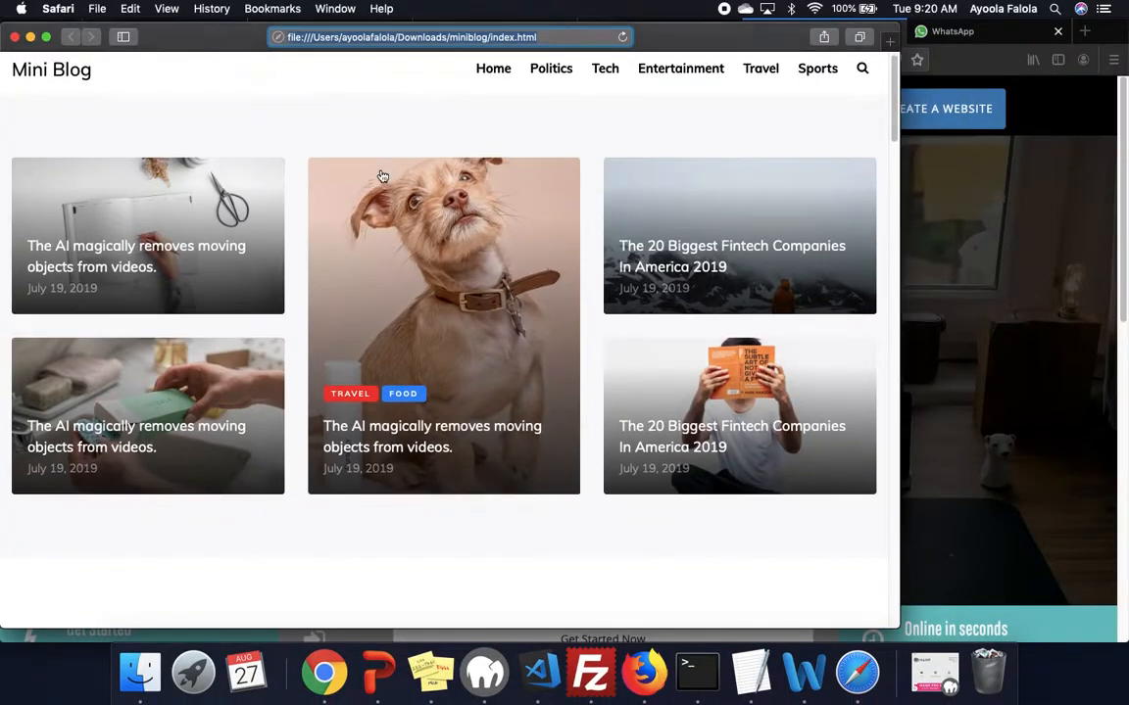
Scroll the local Mini Blog homepage down to Recent Posts and back up.
scroll("down", 3)
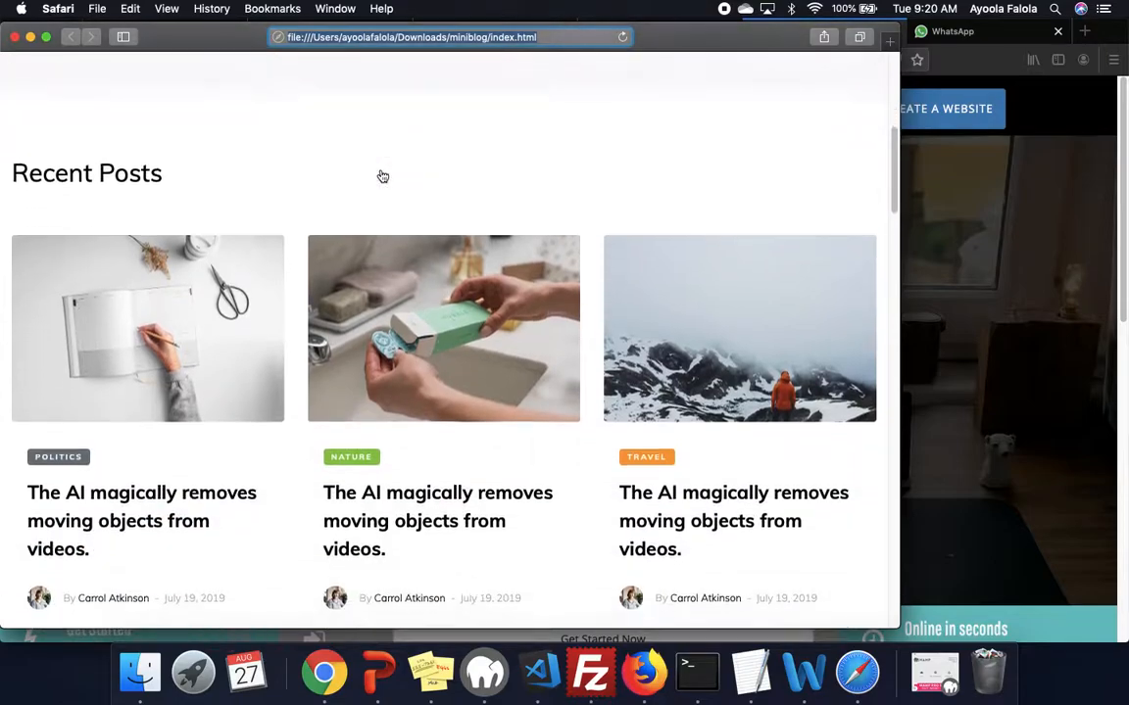
scroll("down", 3)
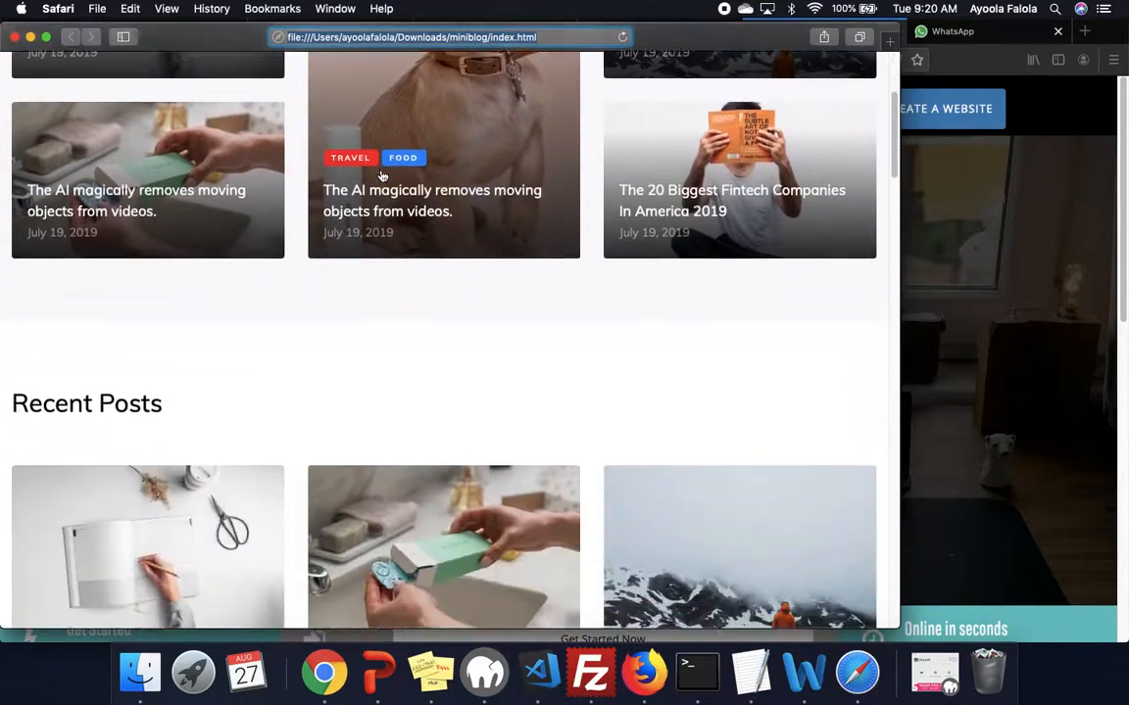
scroll("down", 3)
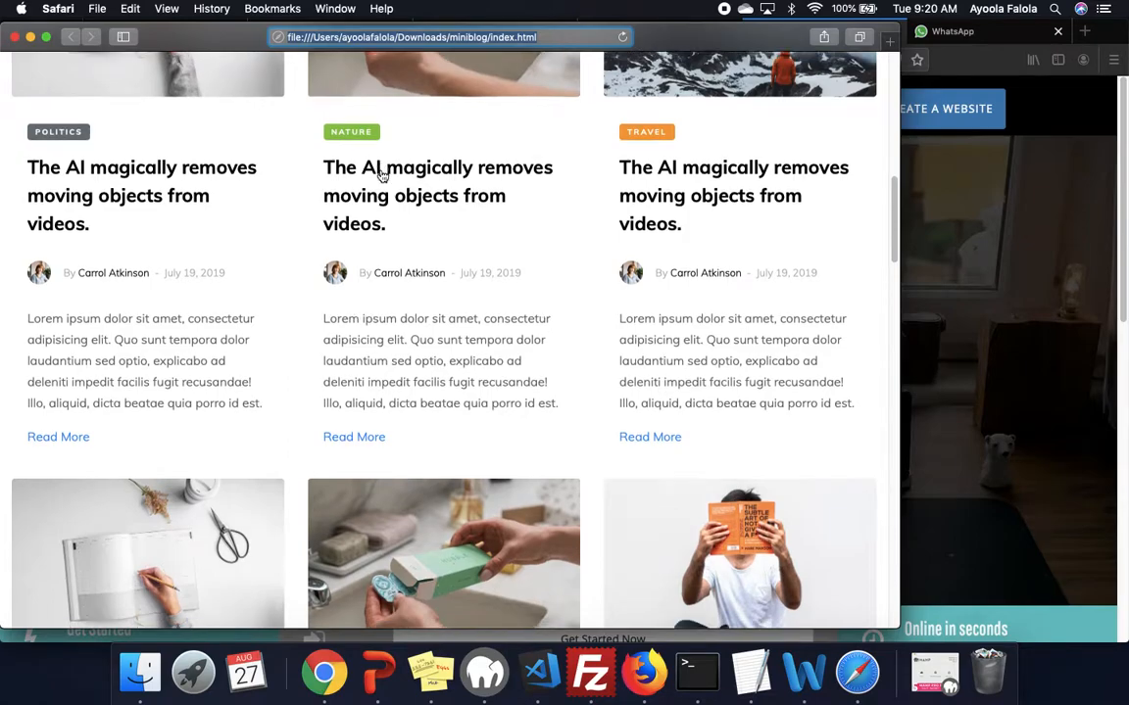
scroll("up", 3)
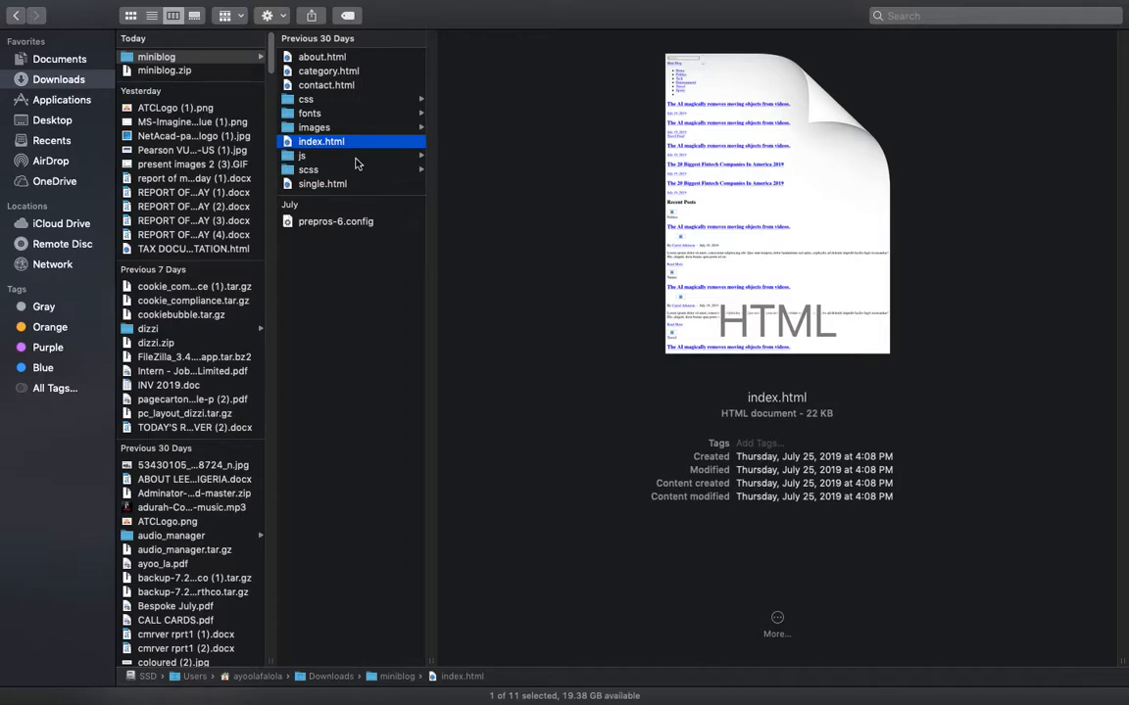
mouse_move(392, 167)
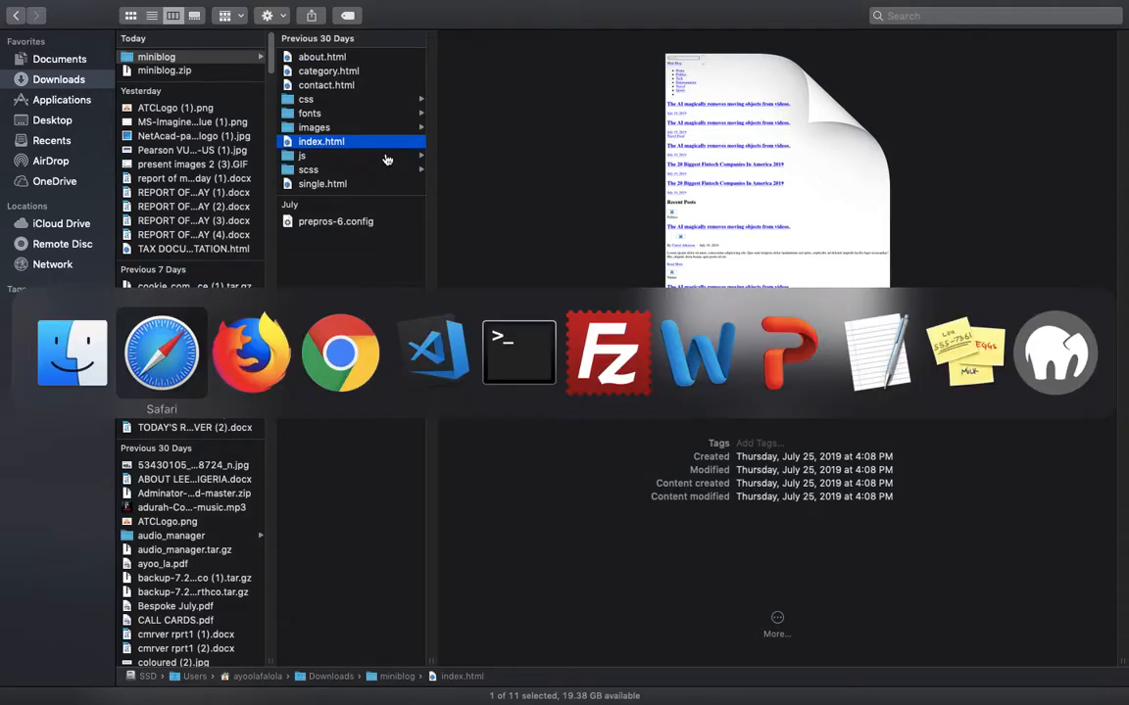
Switch via Cmd+Tab back to the browser showing Colorlib's 'Thank you for downloading' page.
left_click(251, 353)
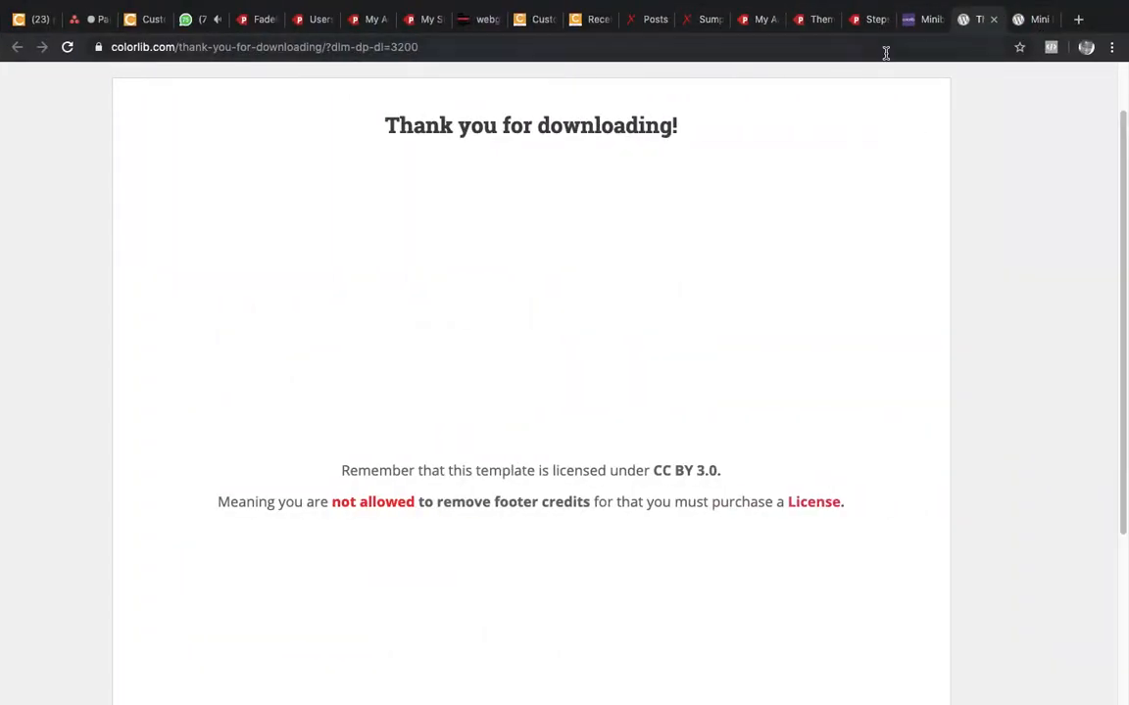
Return to the PageCarton theme-creation guide and highlight its 'Get a clean HTML-based template' section.
left_click(866, 19)
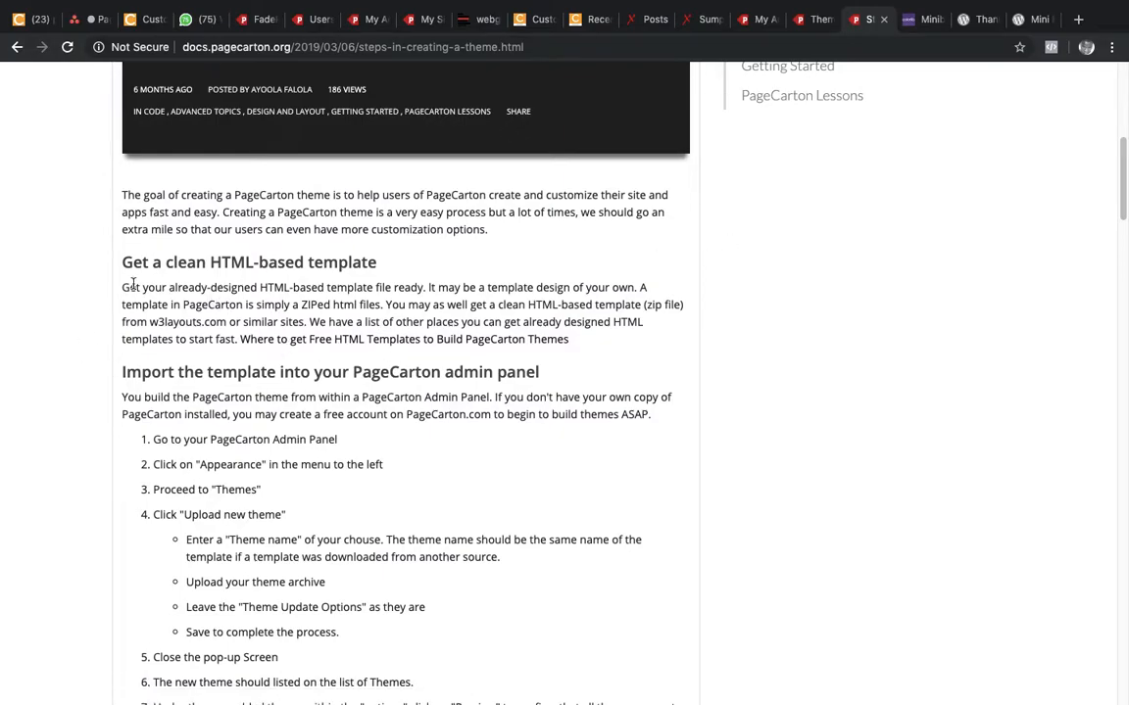
left_click_drag(122, 262, 578, 339)
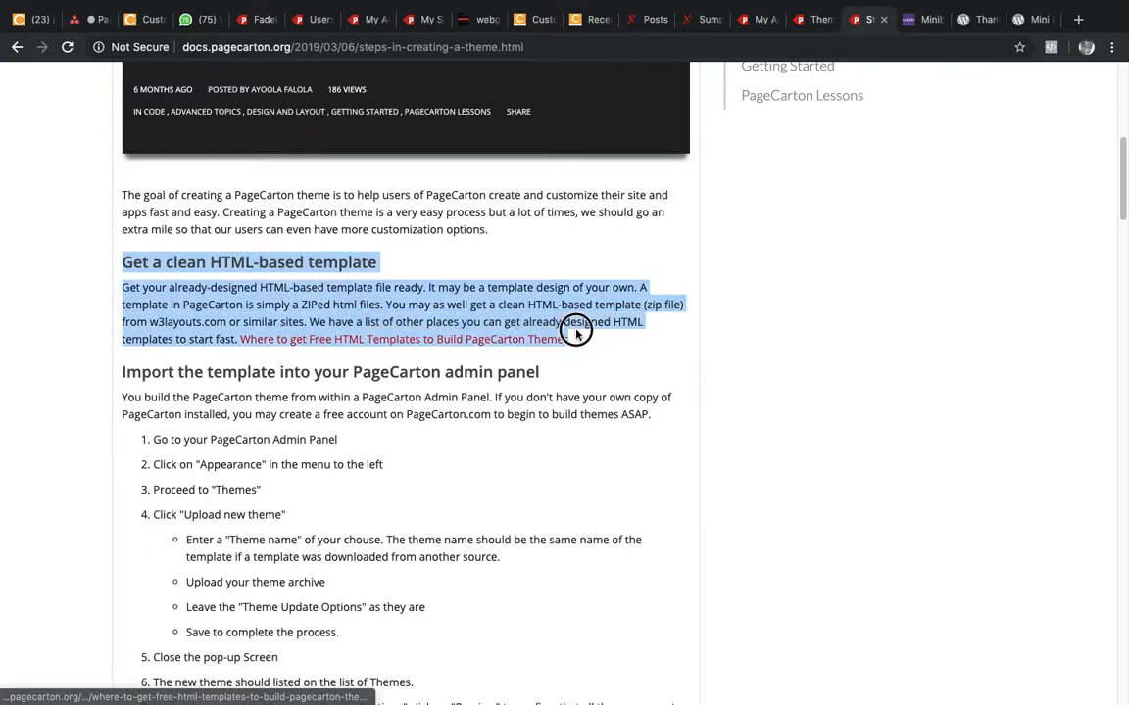